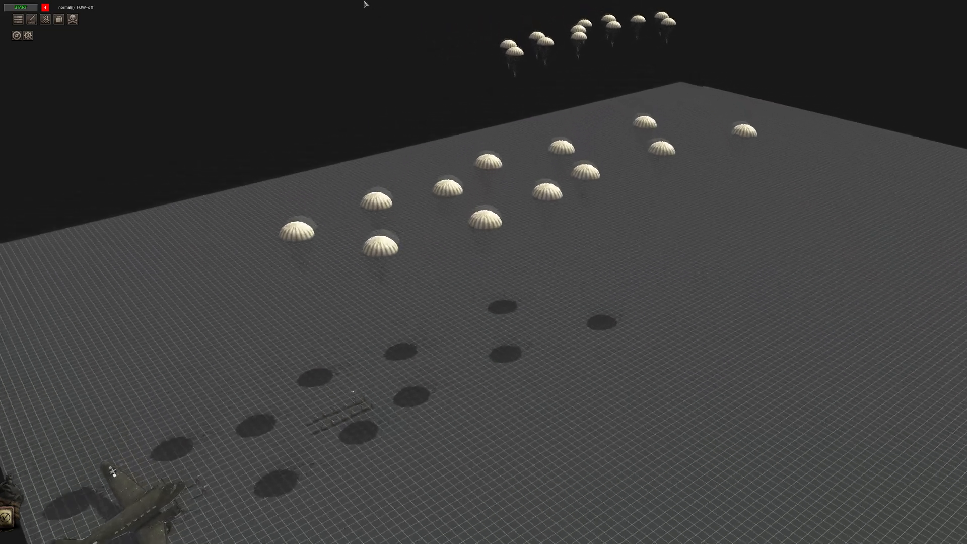
Stop the paratrooper drop test run so the editor reloads the scene
click(21, 6)
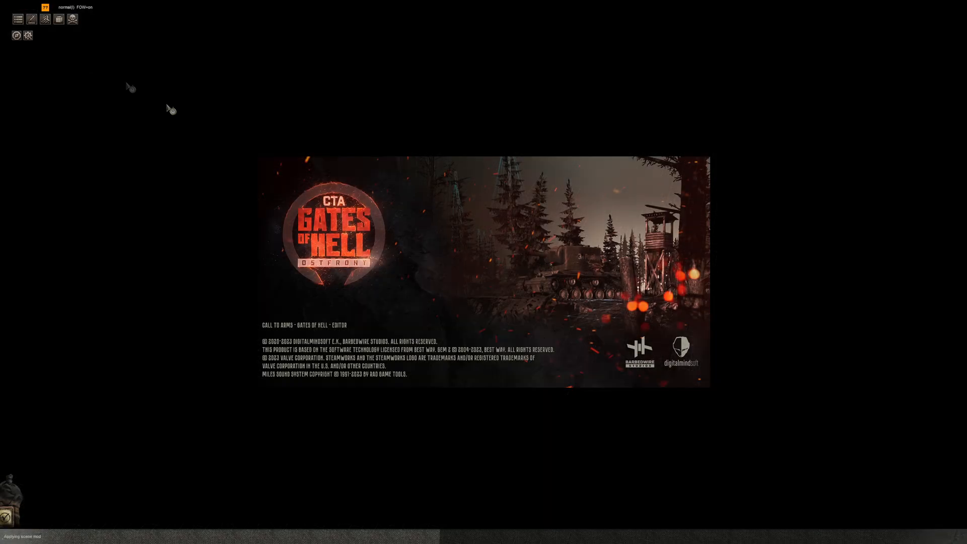
mouse_move(316, 155)
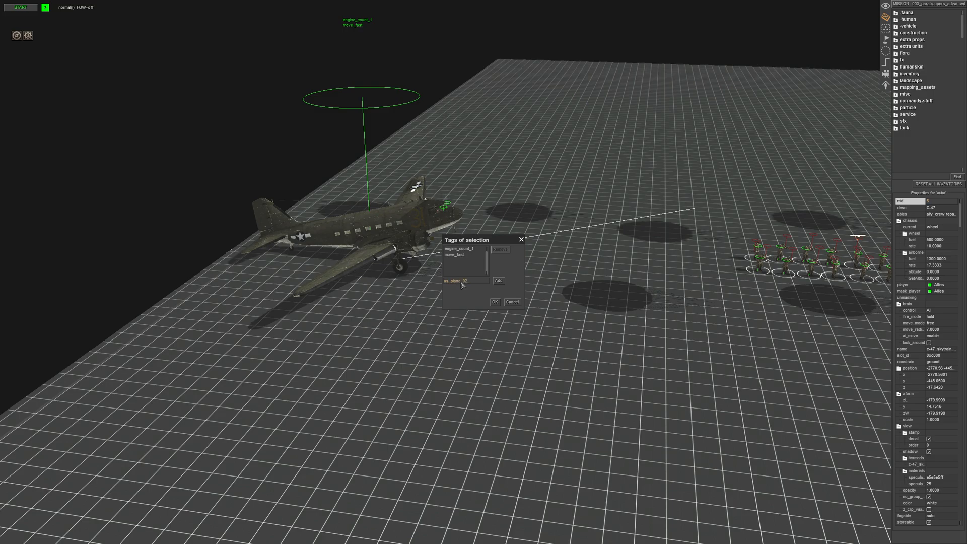
Add the us_plane_02 tag to the C-47 and confirm its tag list
click(498, 280)
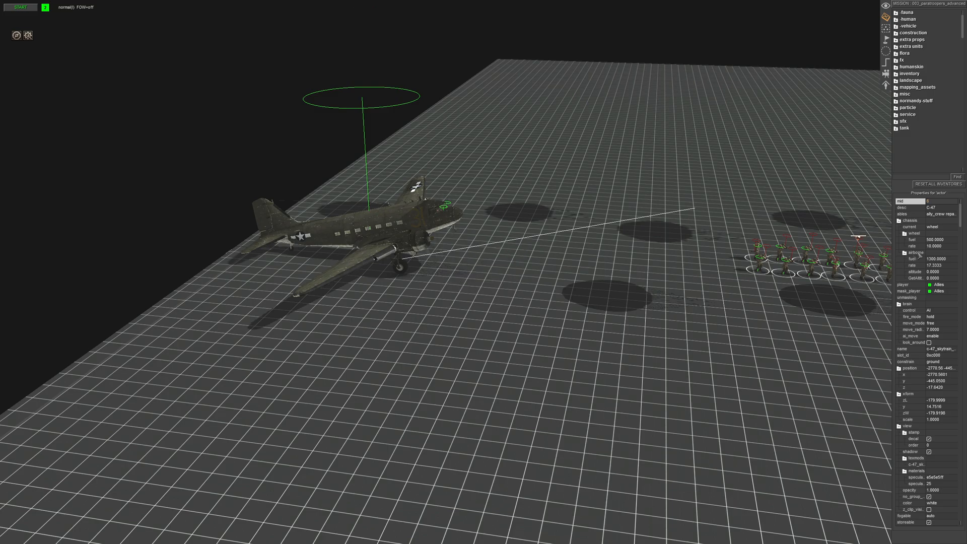
click(933, 227)
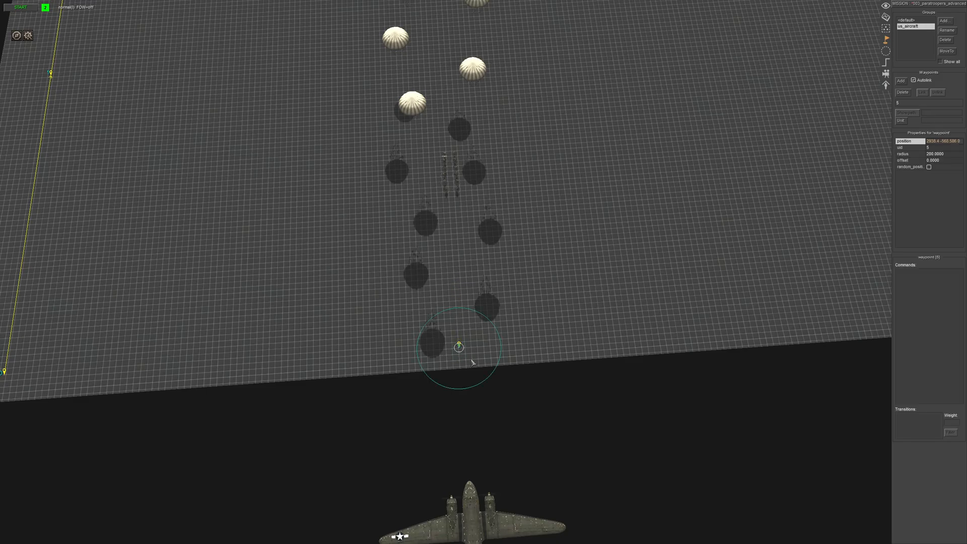
mouse_move(910, 174)
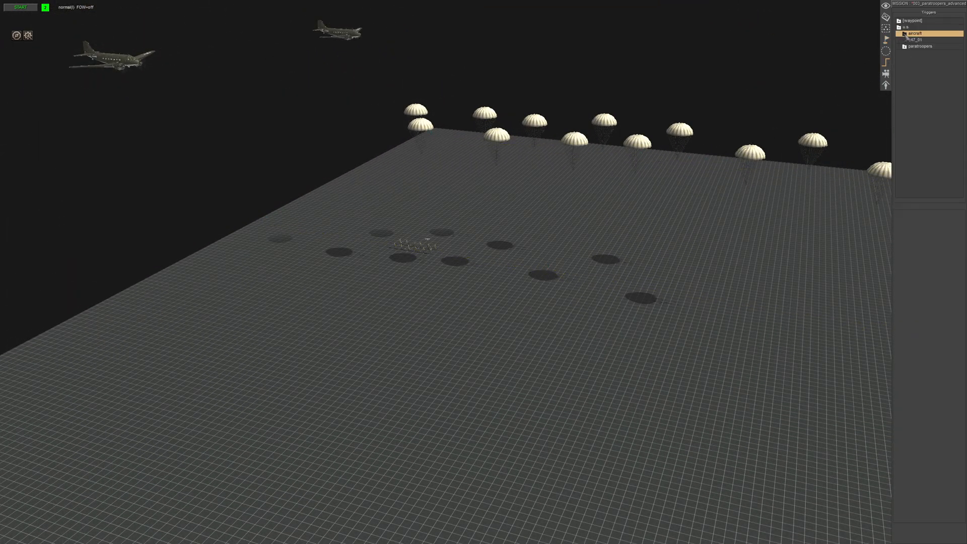
Create trigger c47_02 in the aircraft folder with a delay 3 command
click(915, 39)
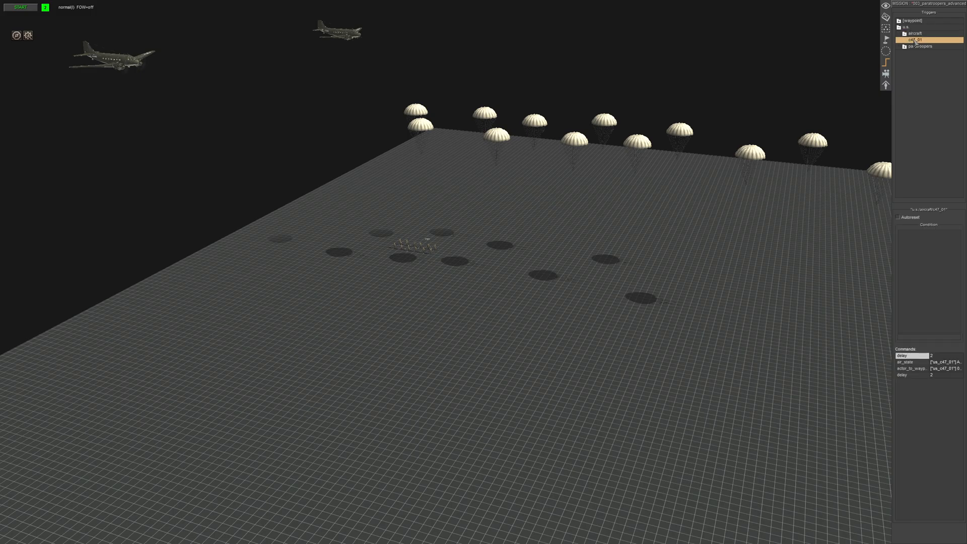
double_click(929, 39)
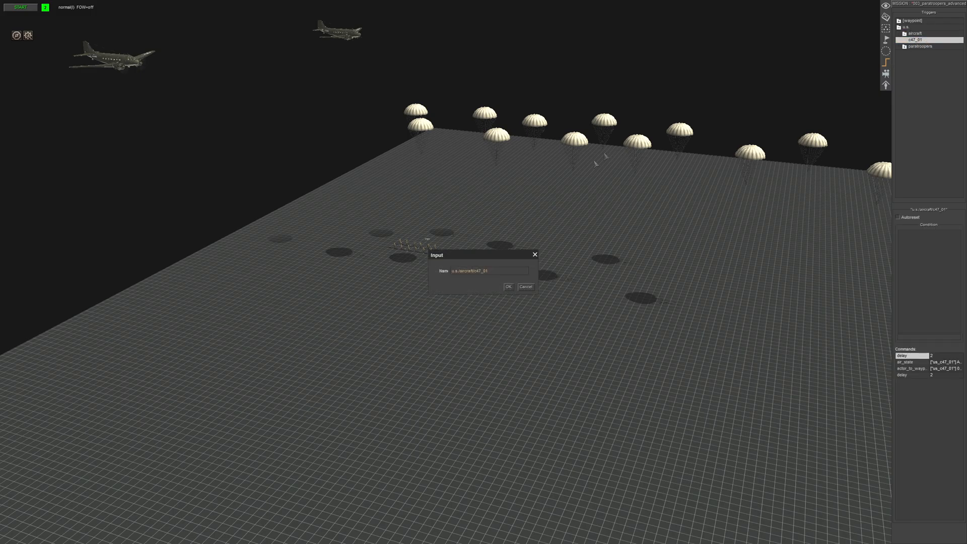
click(508, 286)
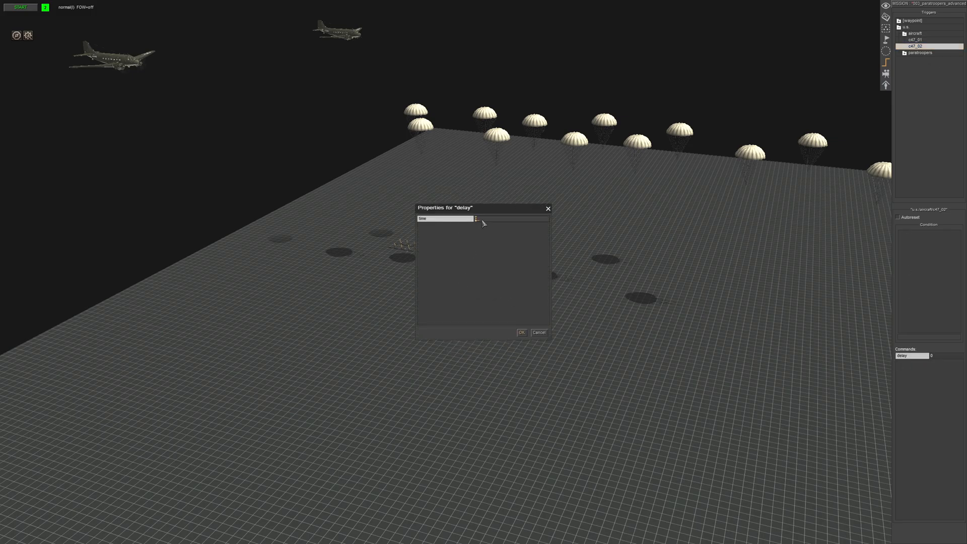
click(521, 333)
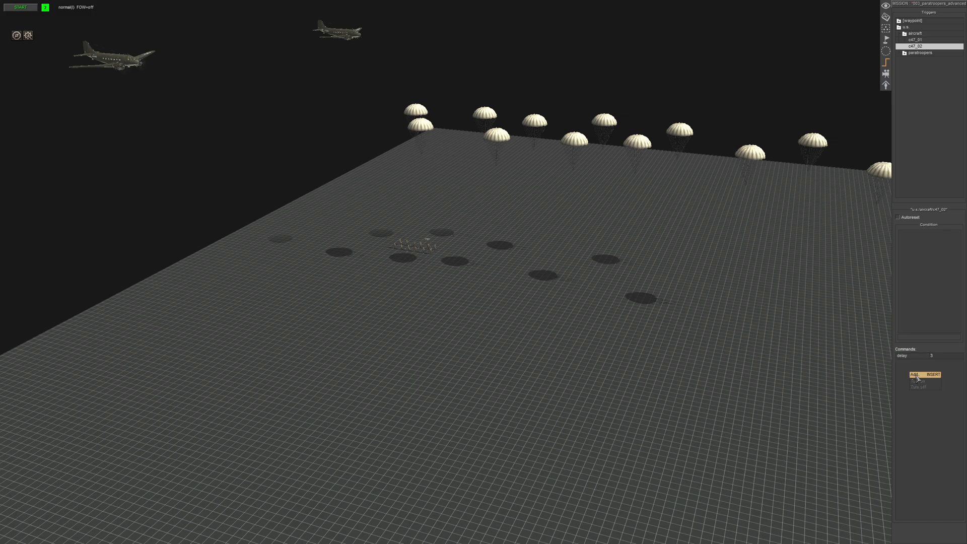
Add an air_state command with altitude 40 targeting tag us_plane_02
click(914, 375)
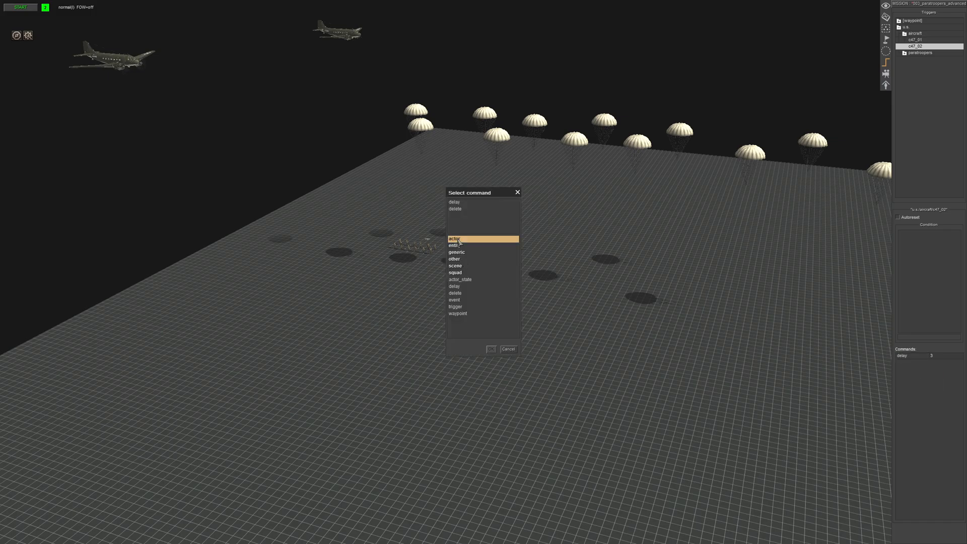
click(456, 238)
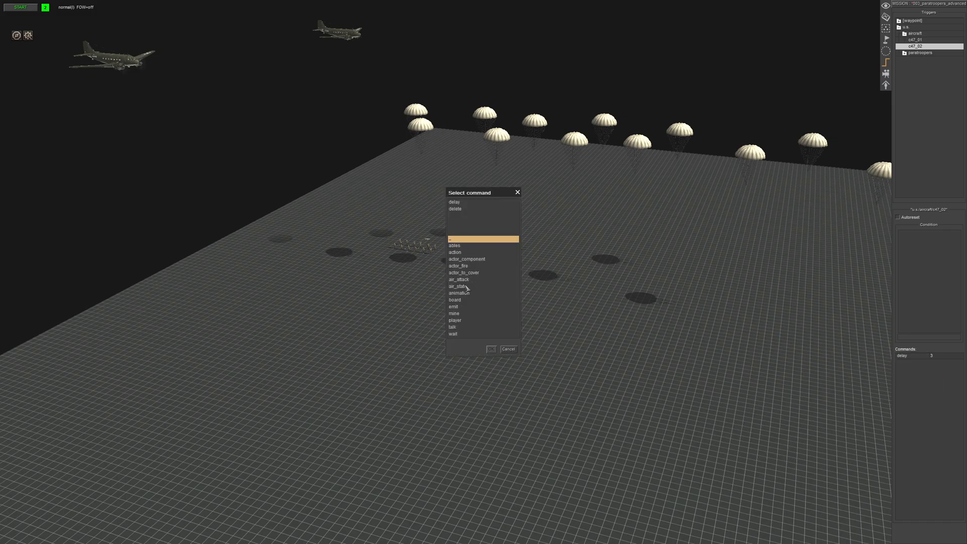
double_click(459, 286)
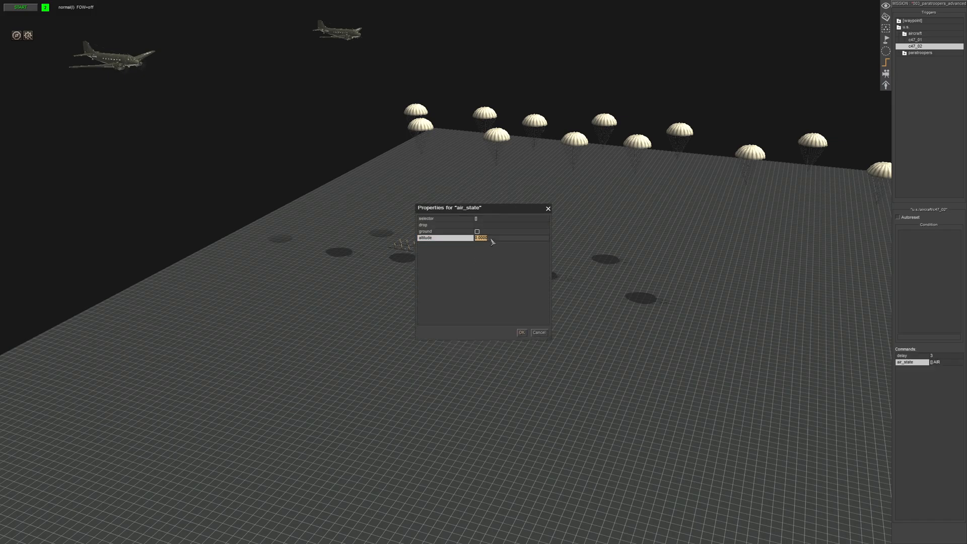
text(40)
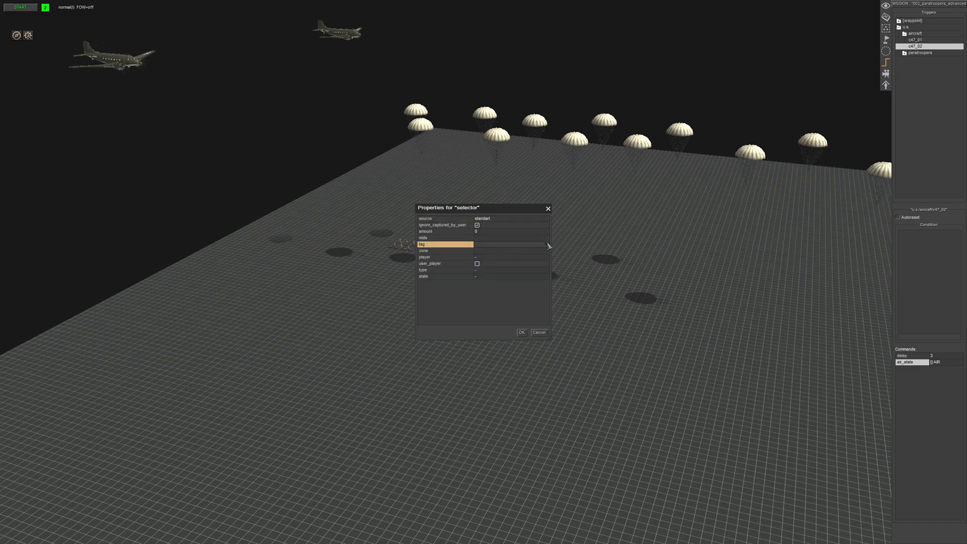
click(547, 244)
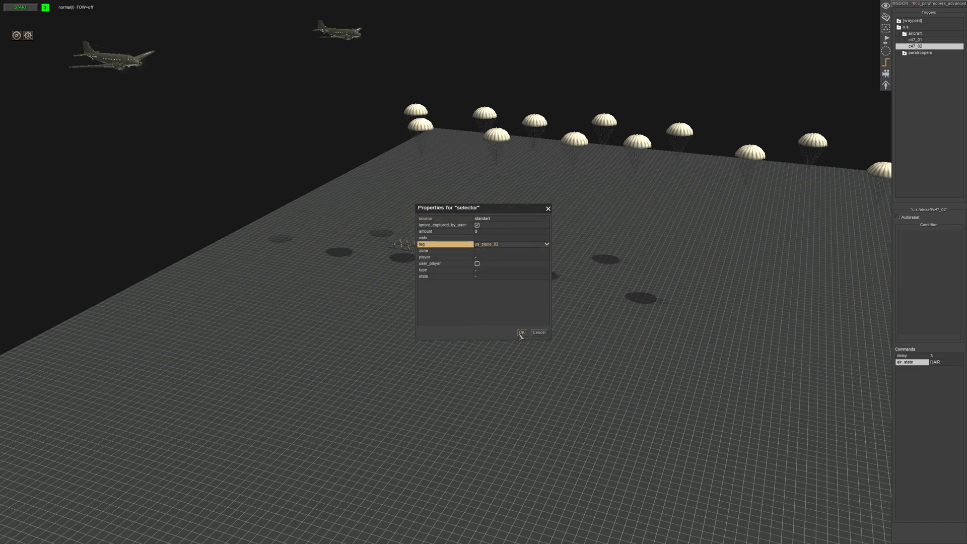
click(522, 332)
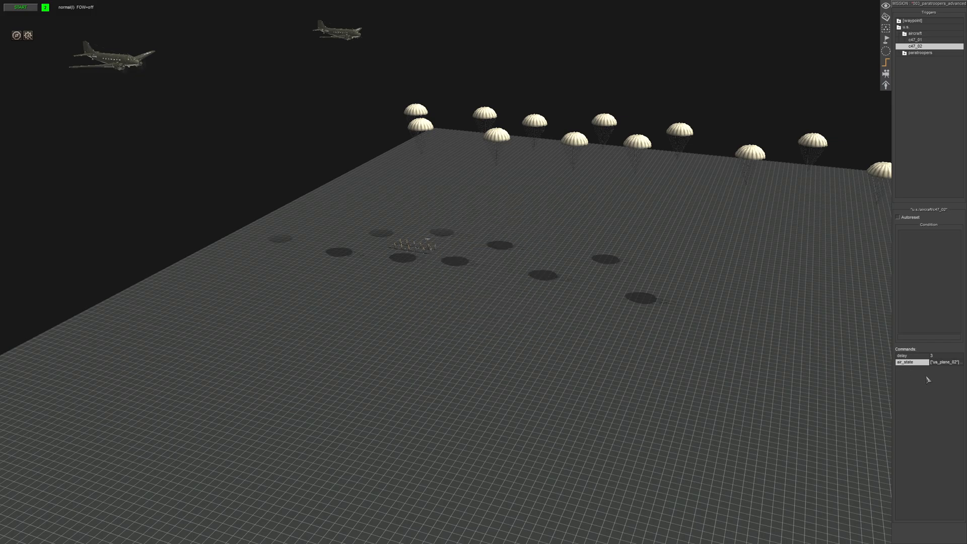
Add an actor_to_waypoint command with teleport & rotate targeting us_plane_02, then compare with c47_01
click(907, 362)
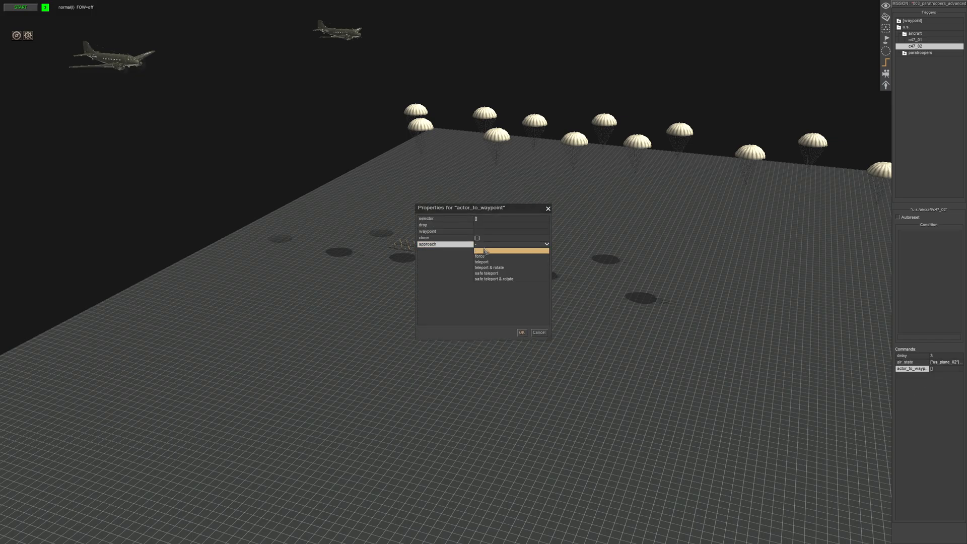
click(489, 268)
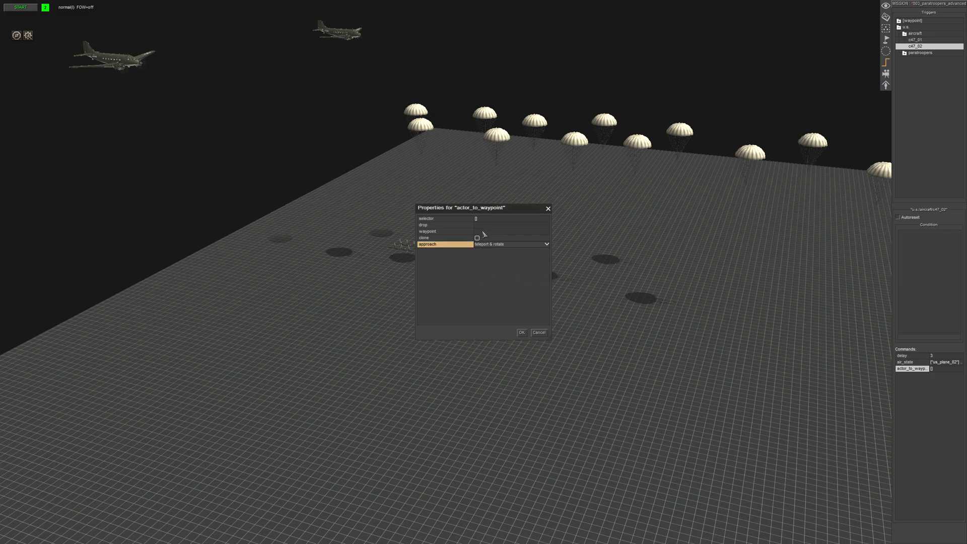
click(444, 232)
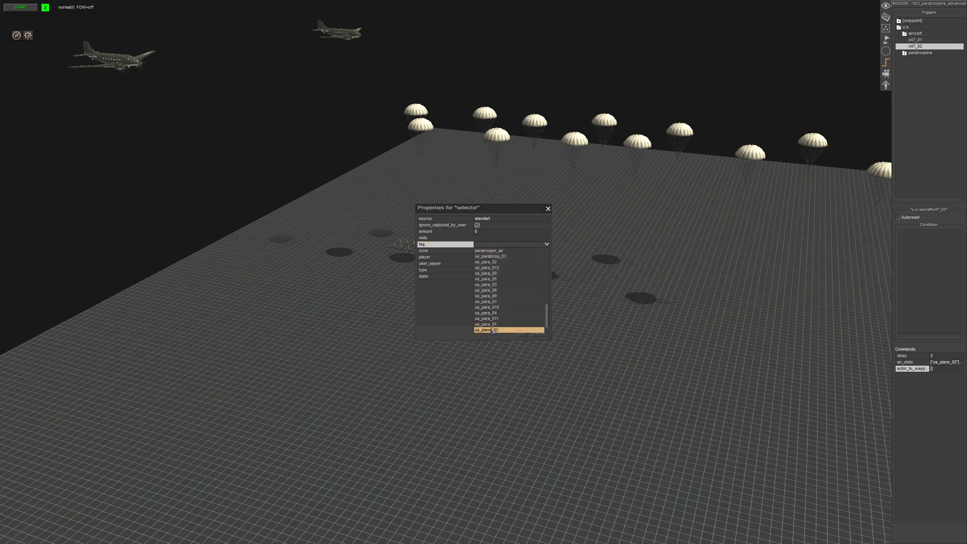
click(491, 330)
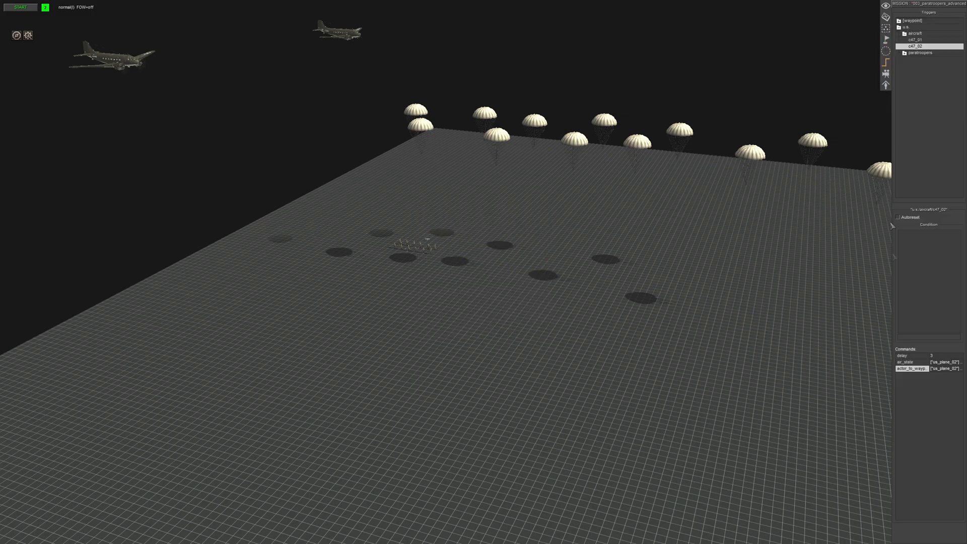
click(916, 39)
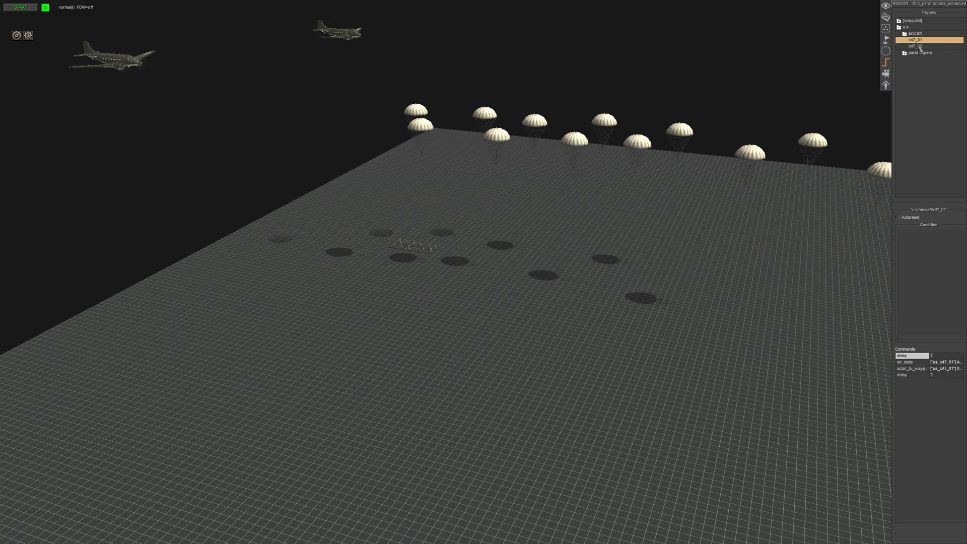
click(912, 374)
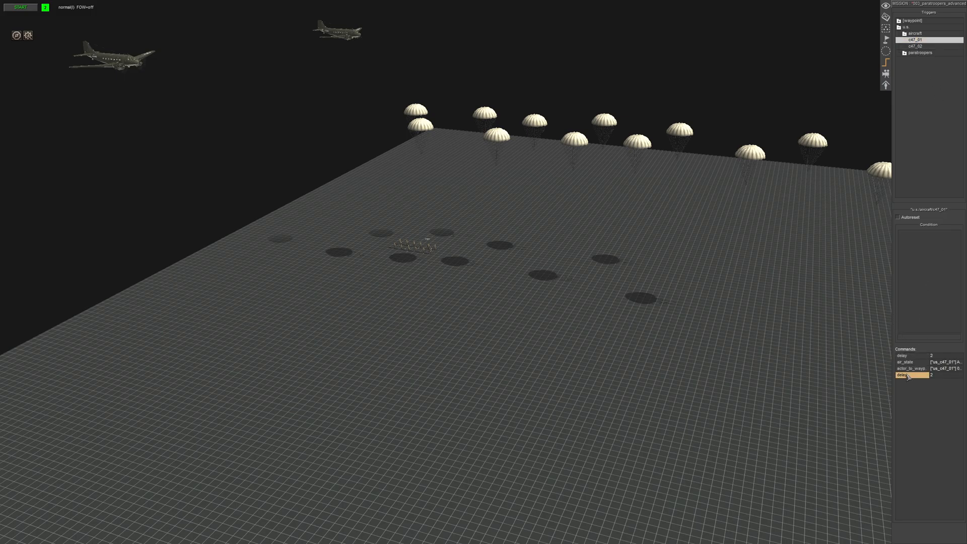
click(917, 46)
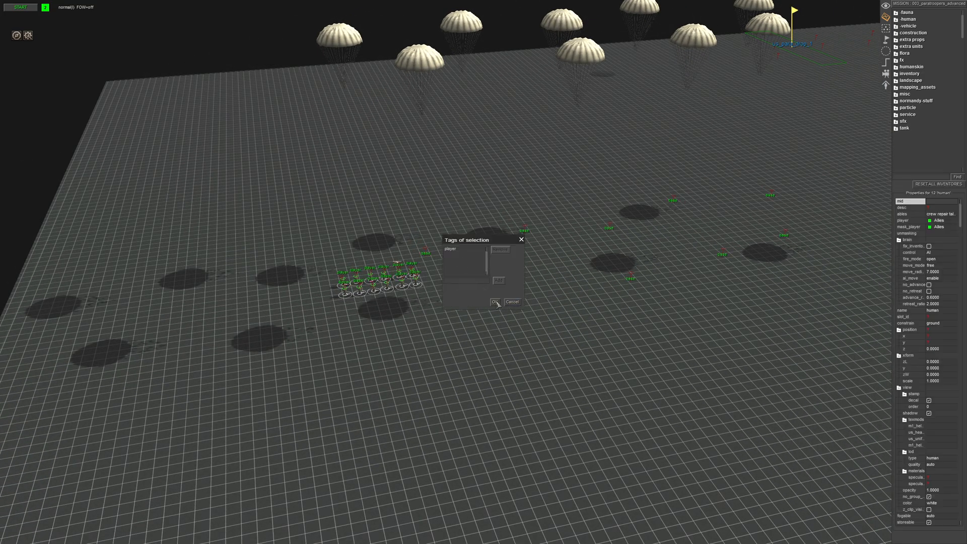
Dismiss the paratroopers' Tags of selection dialog
click(496, 301)
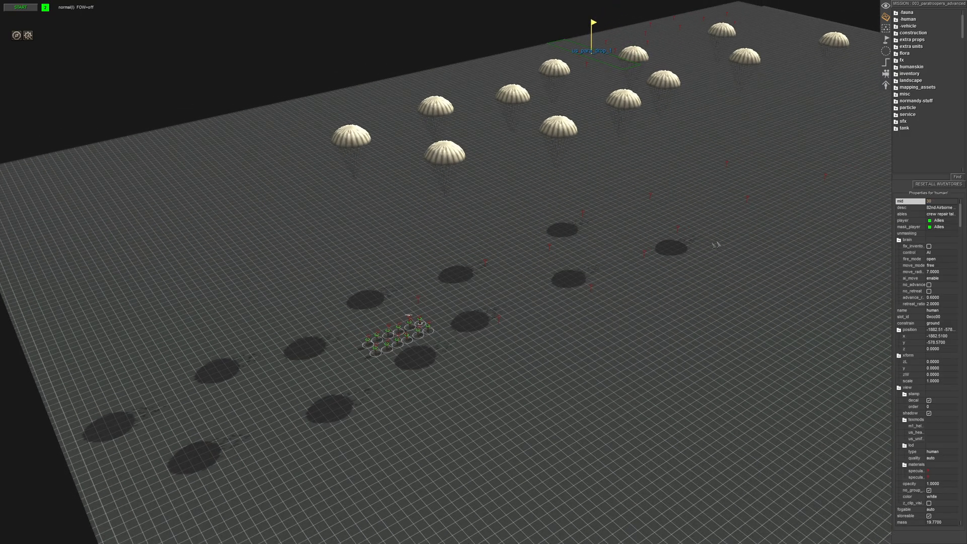
Start the mission test run and select units as the paratroopers land
click(416, 303)
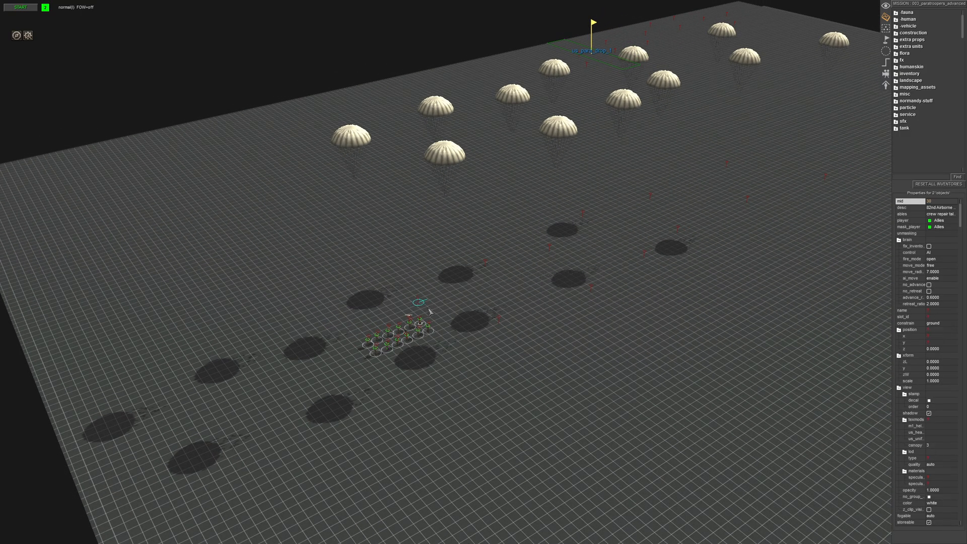
click(20, 7)
text(g_link)
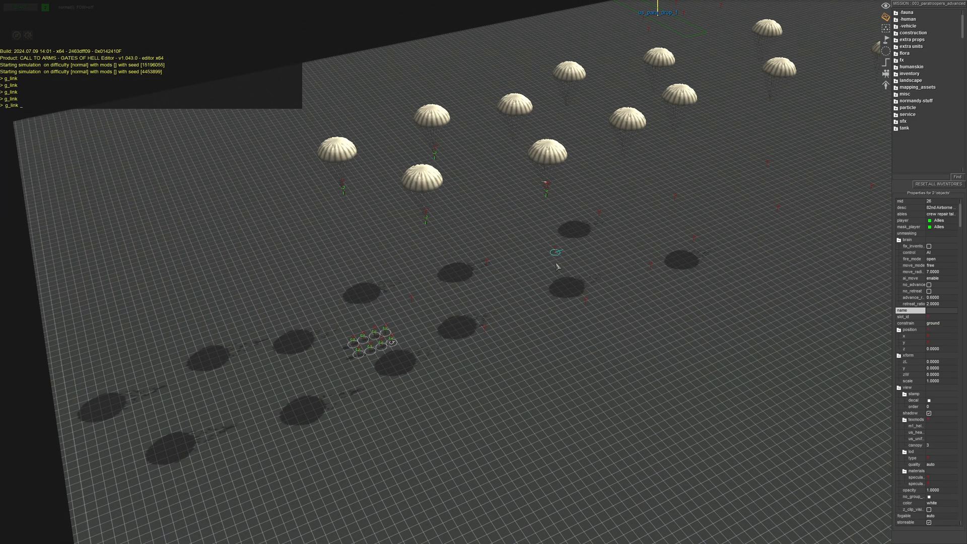
click(559, 254)
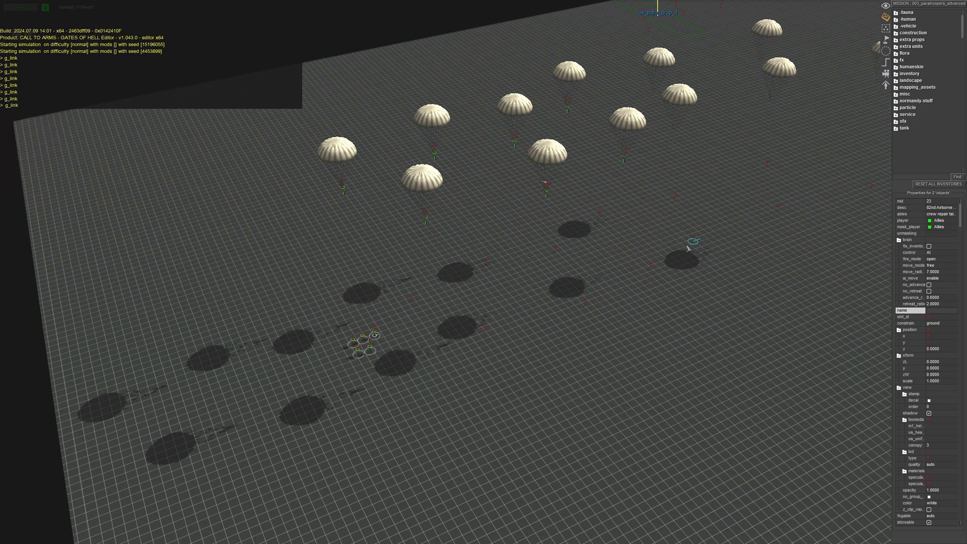
click(695, 241)
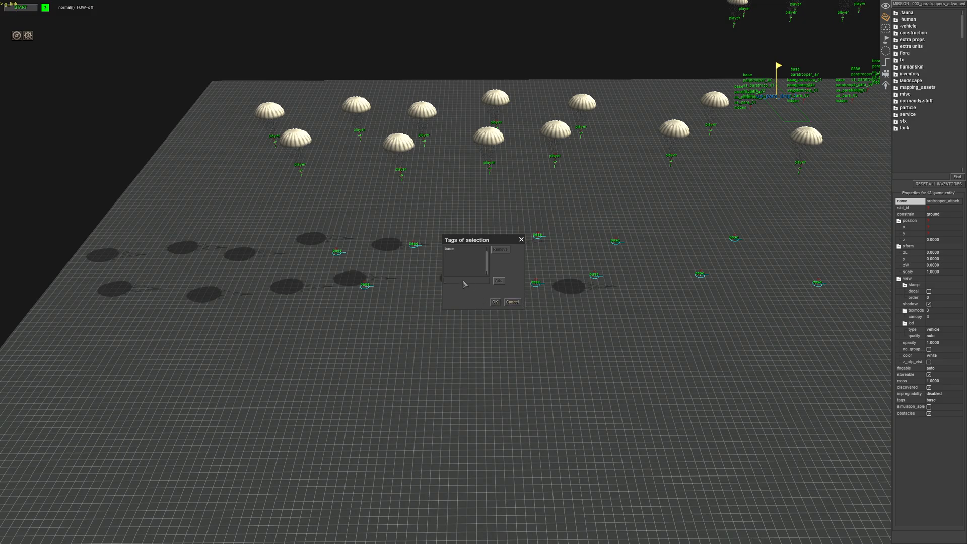
mouse_move(461, 281)
text(us_paratroopers_s2_)
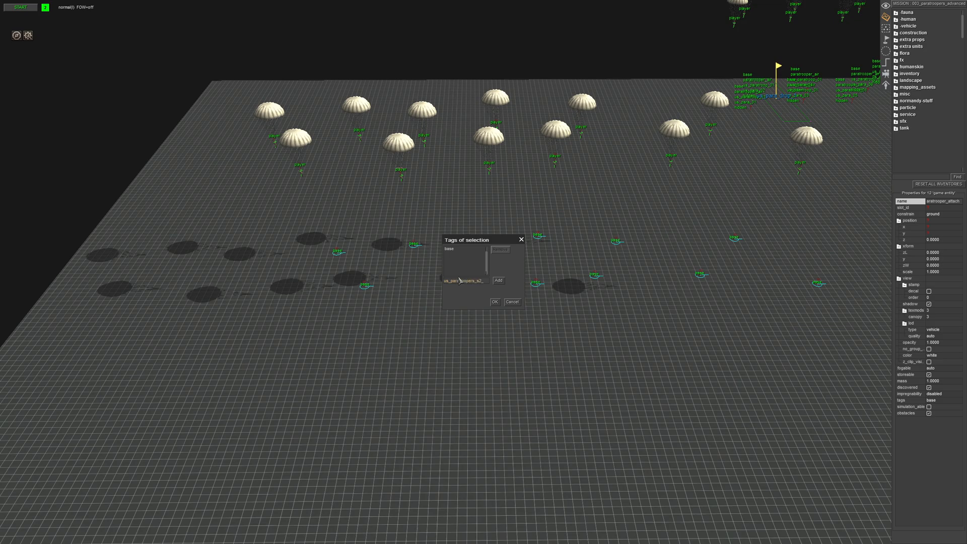
Add the us_paratroopers_x2 and plane tags to the paratrooper attachments
click(497, 280)
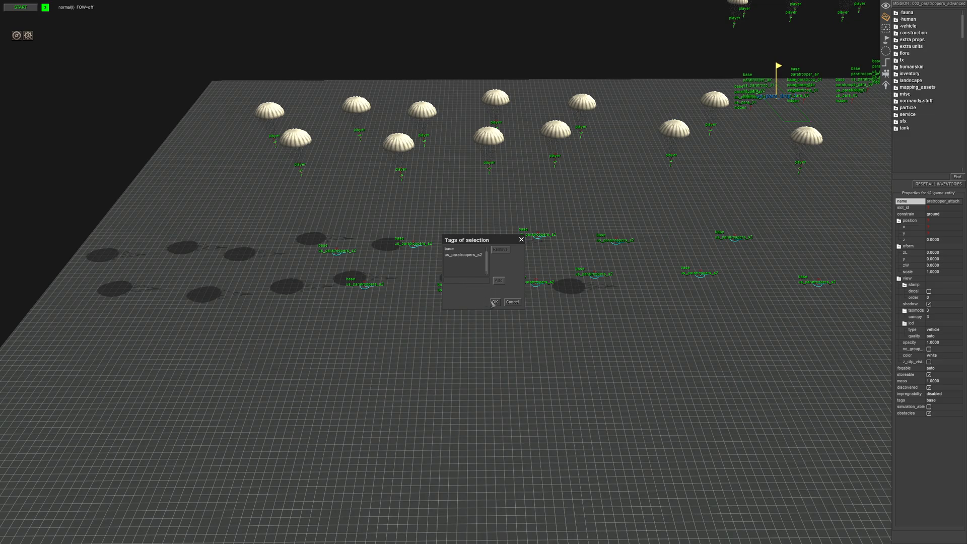
click(494, 301)
text(us_para_s1_)
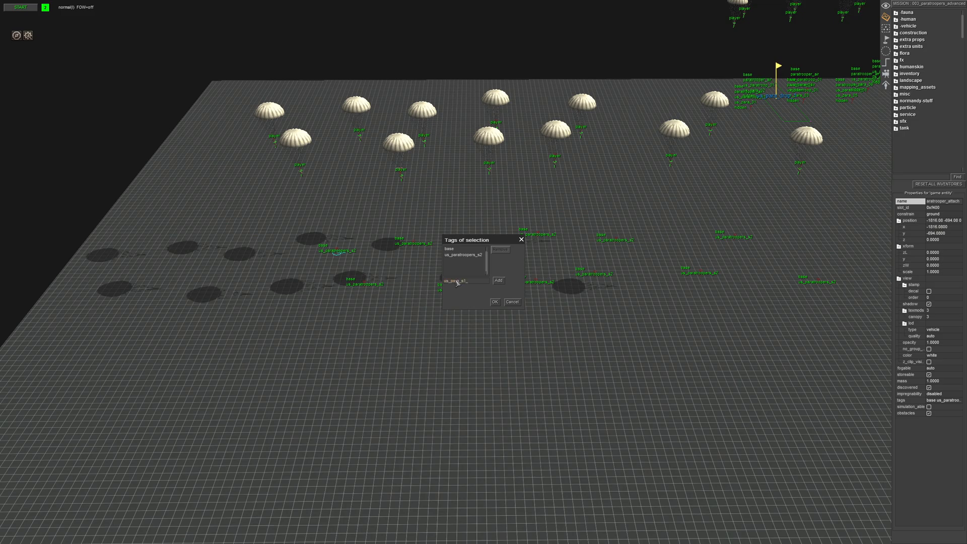
click(498, 281)
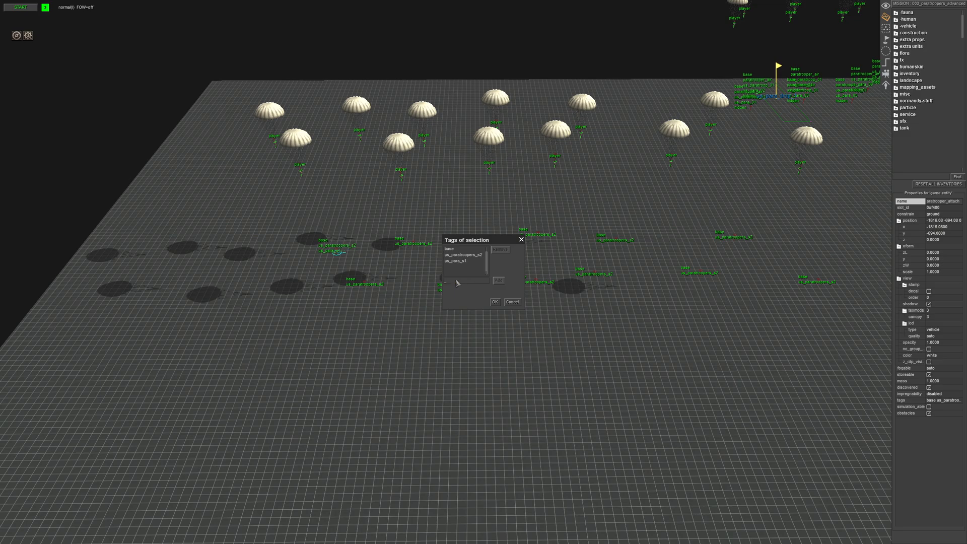
click(496, 301)
text(us_para_a1)
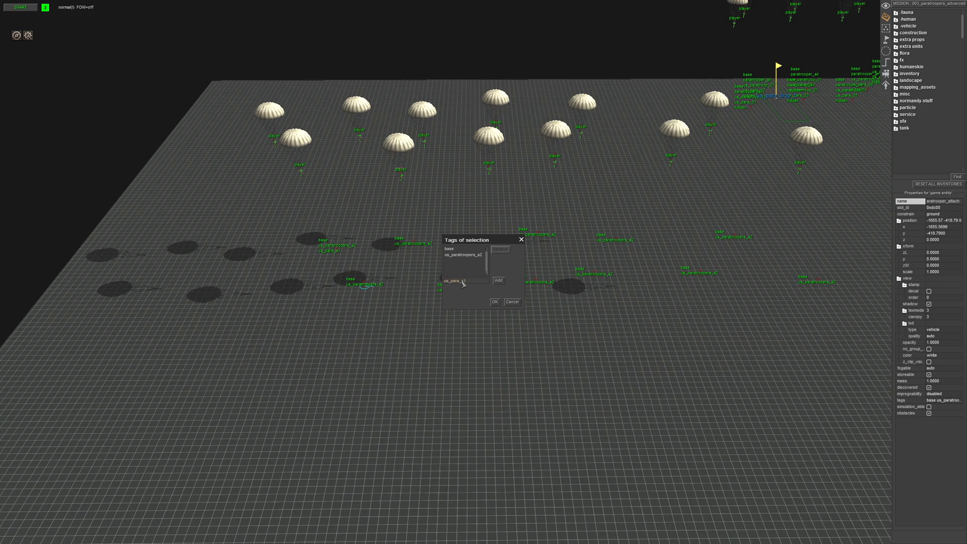
Tag individual troopers with us_para_s1 and following per-unit tags
click(496, 280)
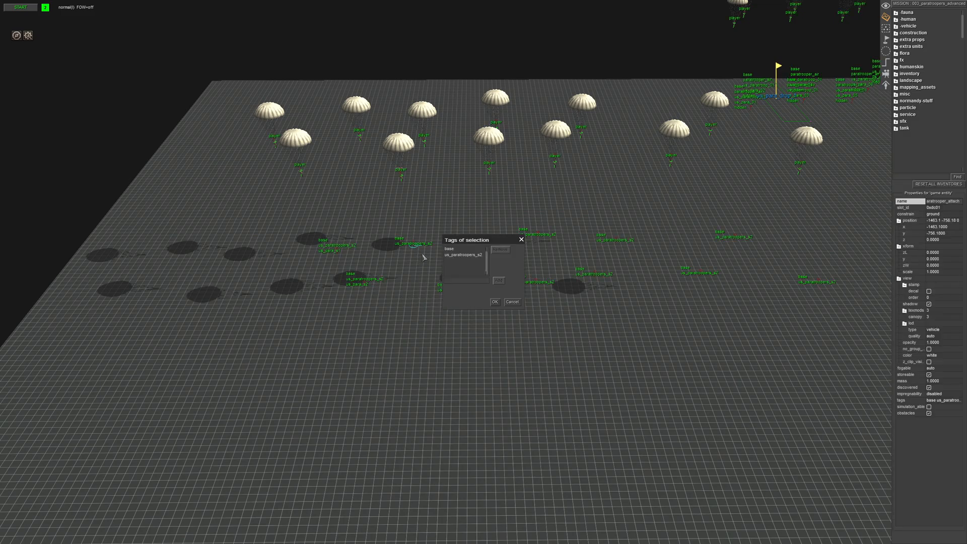
text(us_para_s1)
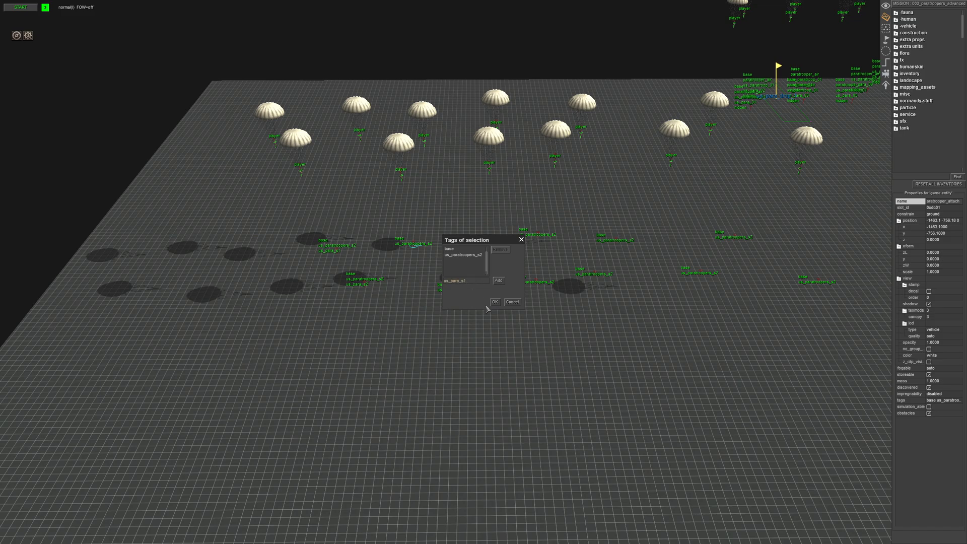
click(493, 301)
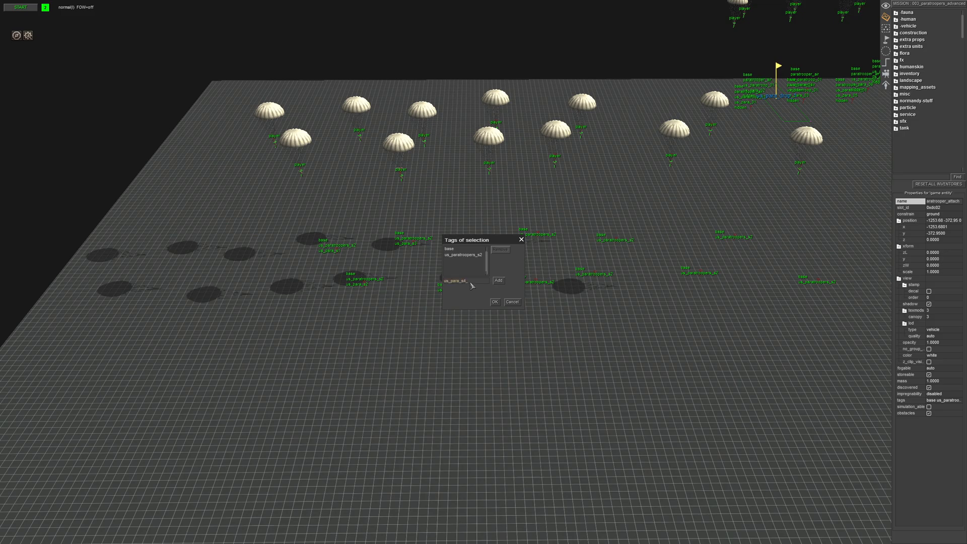
click(495, 301)
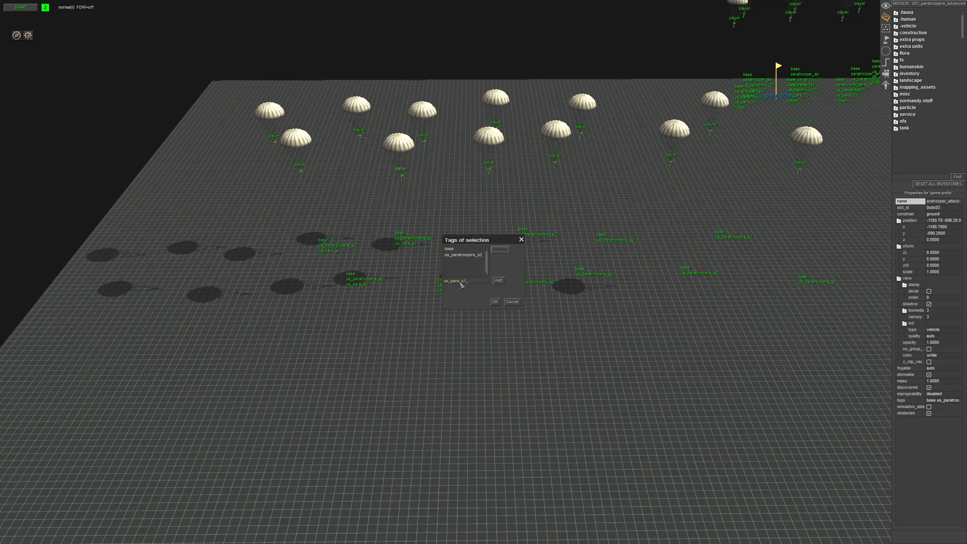
click(498, 280)
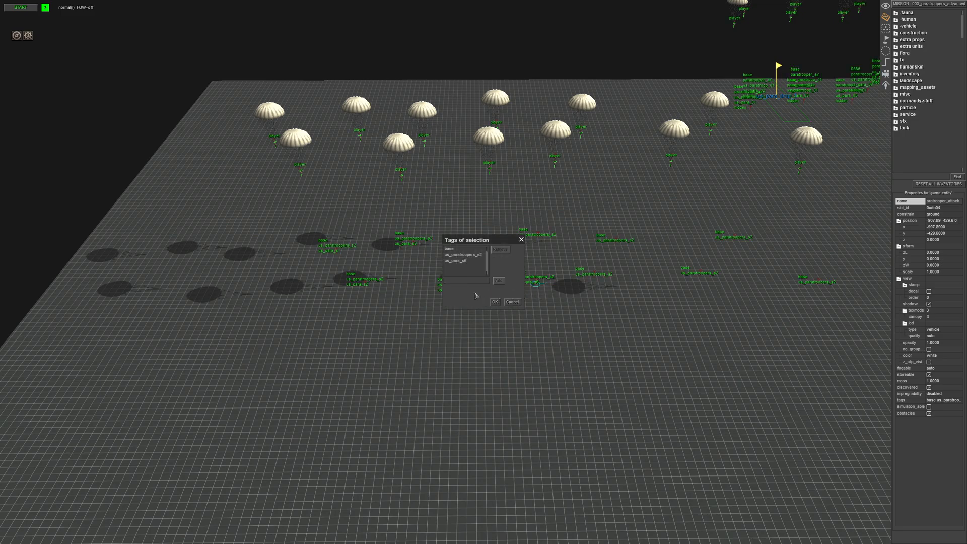
click(494, 301)
text(us_para_a)
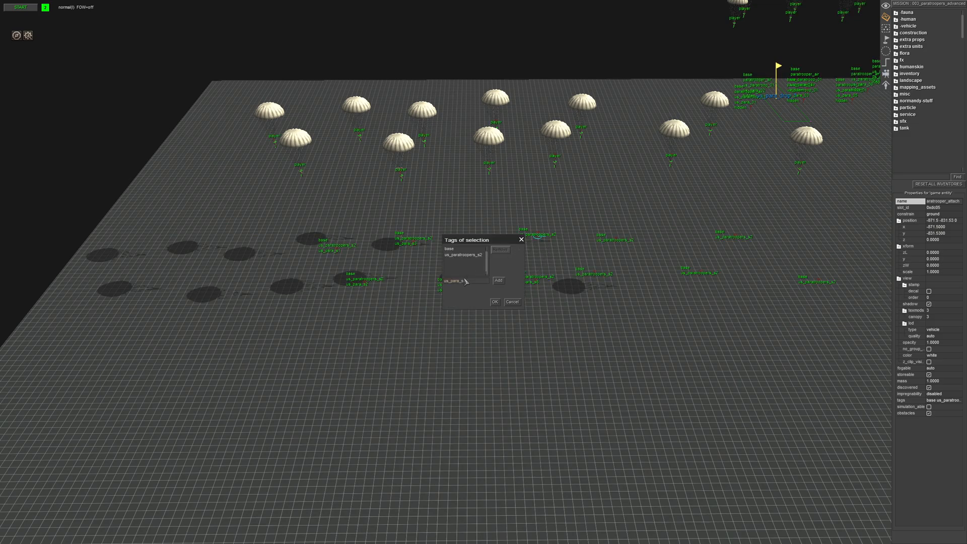
click(497, 280)
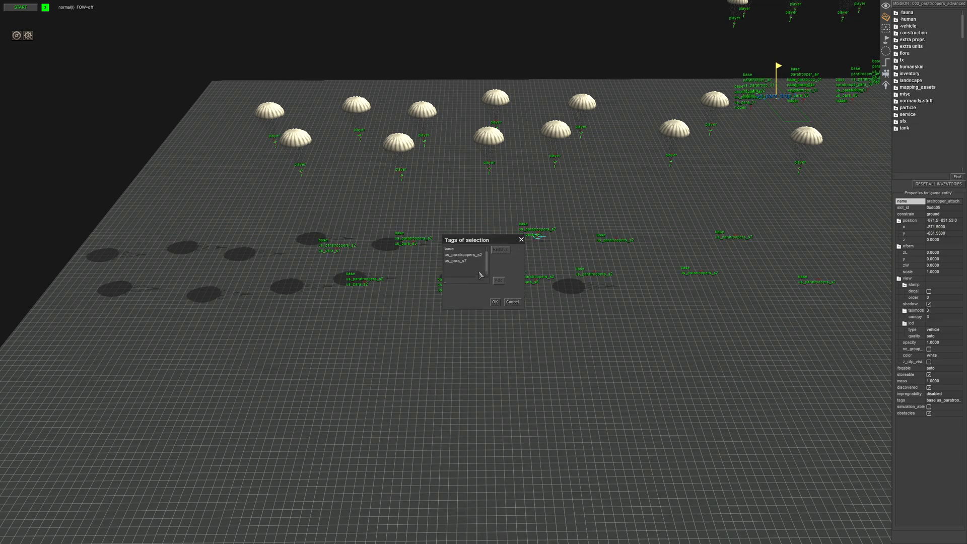
click(493, 301)
text(us_para_s8)
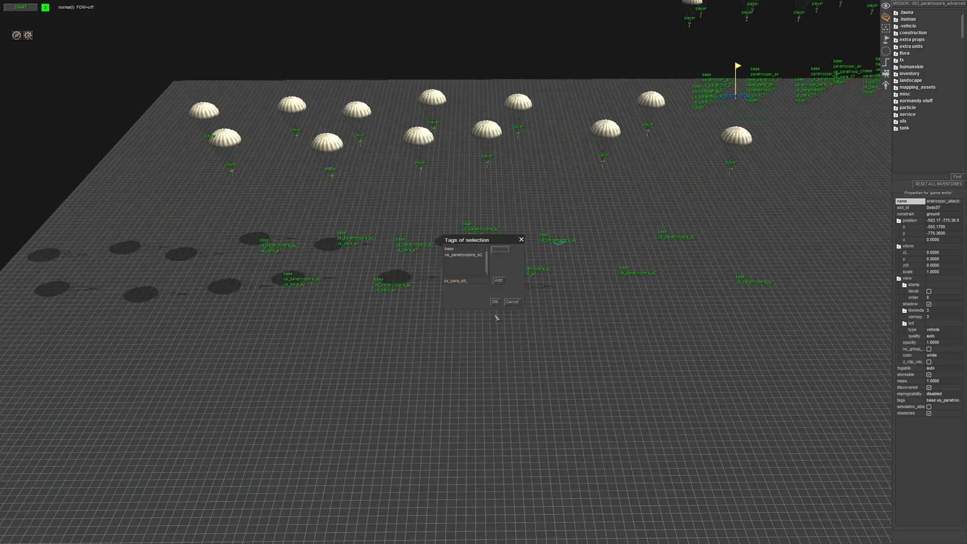
Tag the remaining troopers up to us_para_s10 and confirm the selection's tags
click(497, 279)
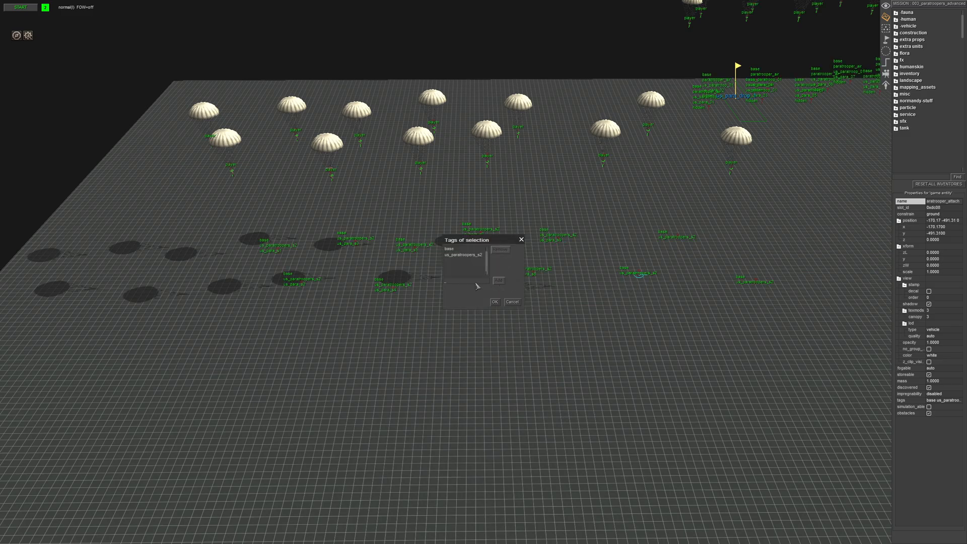
text(us_para_s10_)
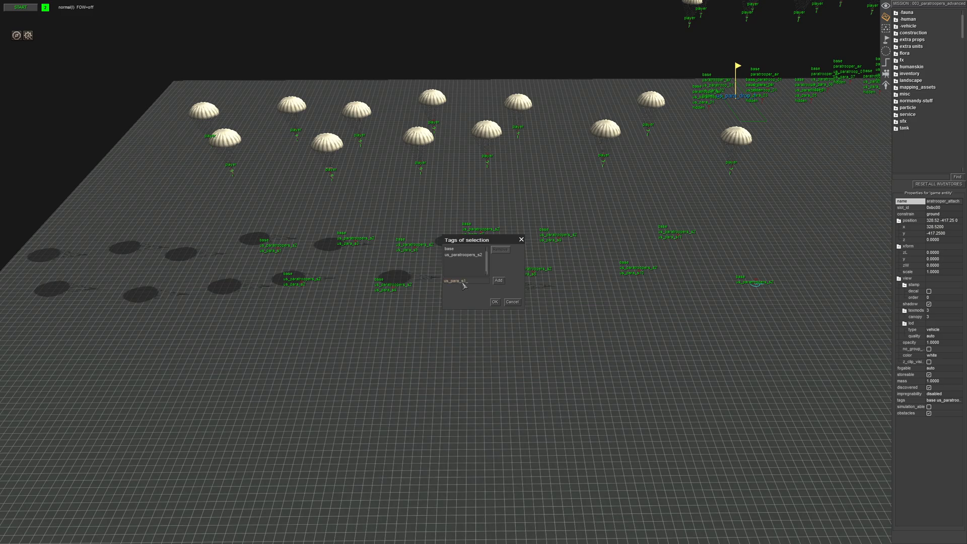
click(496, 280)
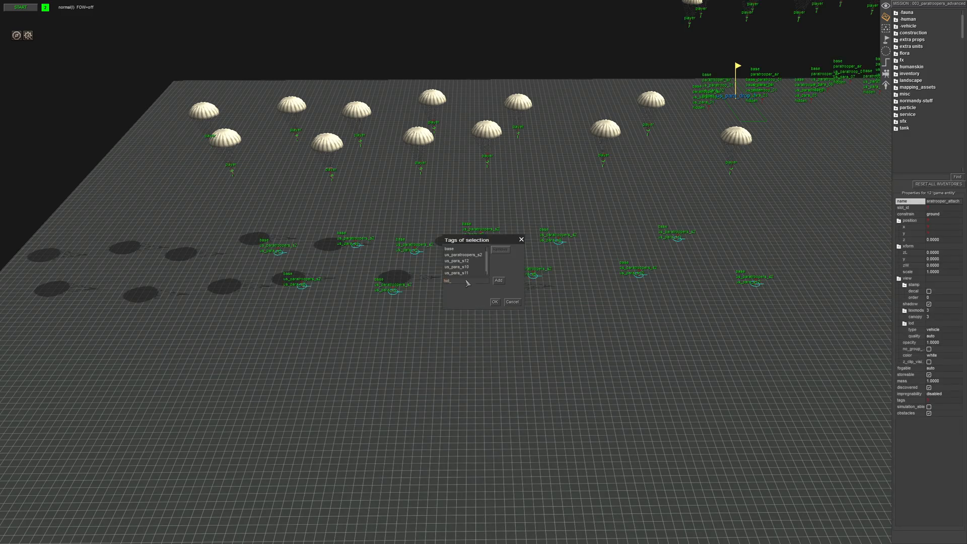
click(494, 301)
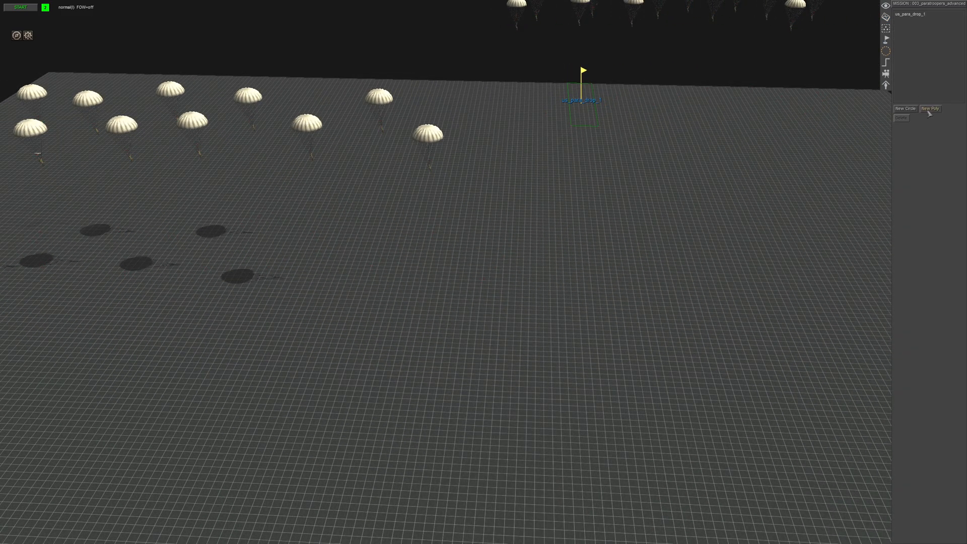
Create a new polygon area named us_para_drop for the drop zone
click(929, 109)
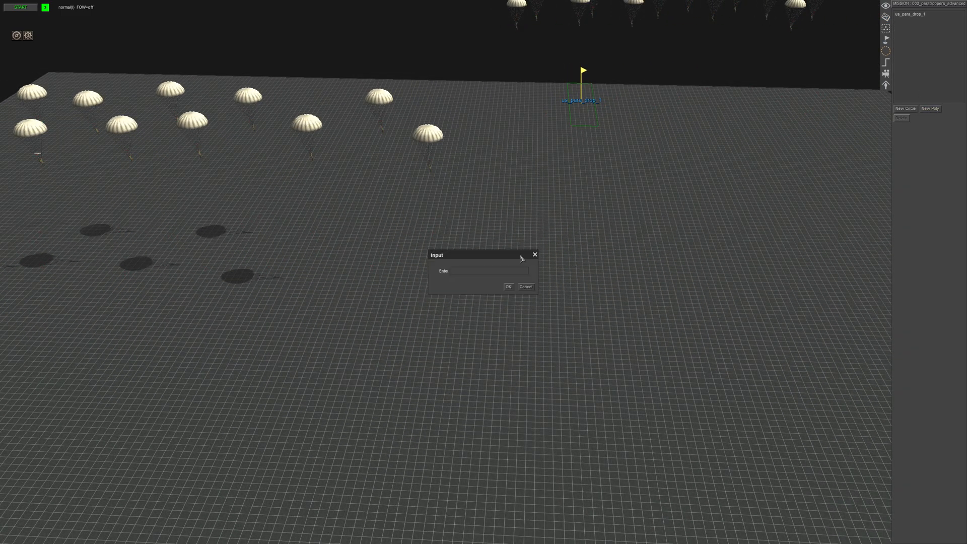
text(us_para_)
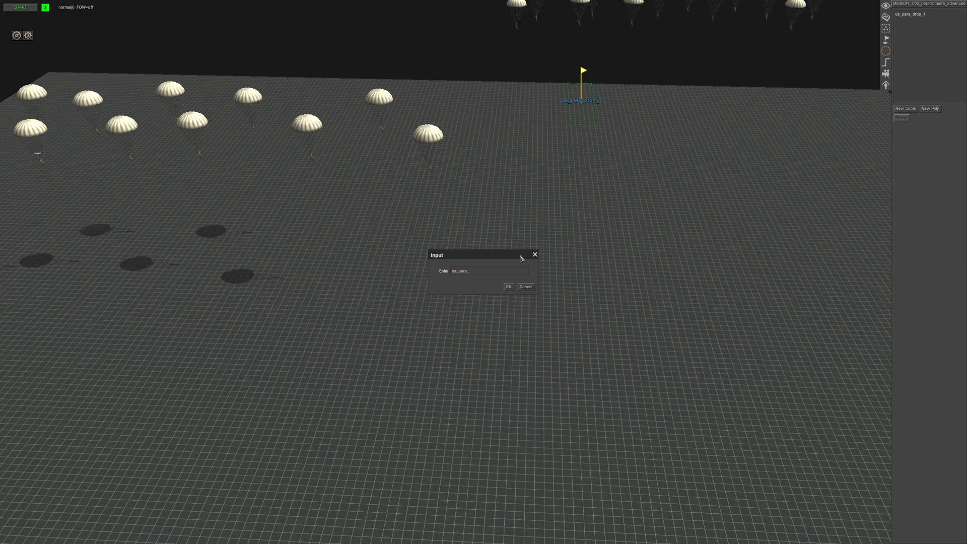
text(drop_)
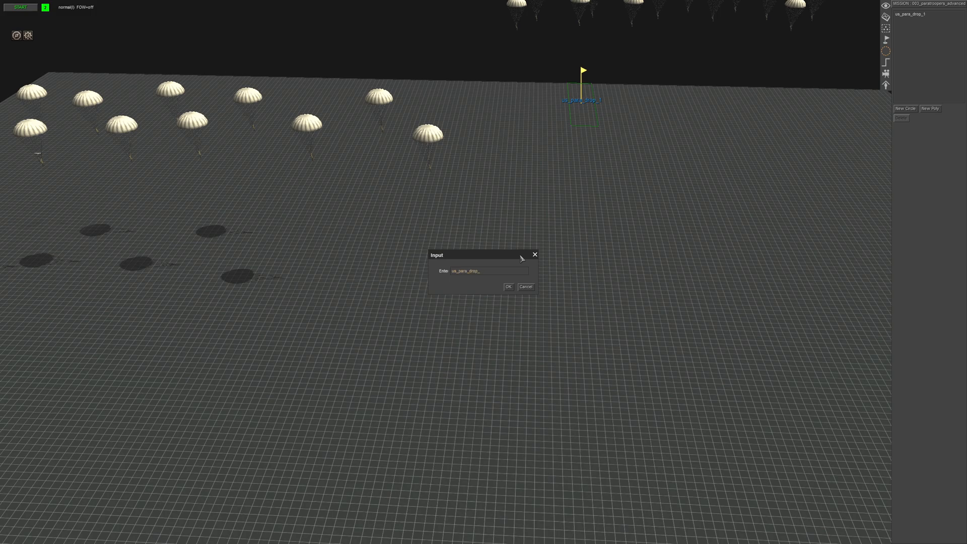
click(507, 286)
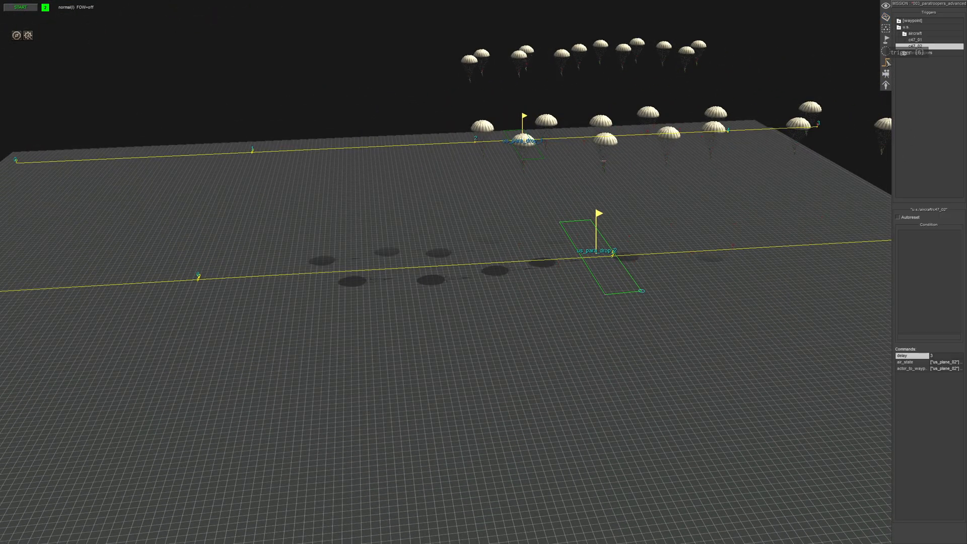
Create trigger para_02 in the paratroopers folder beside para_01
click(917, 46)
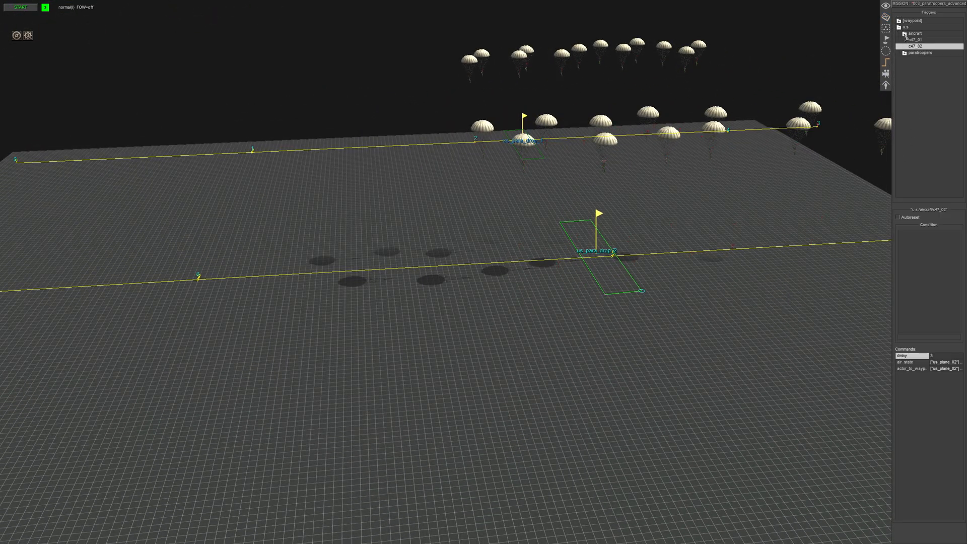
click(919, 47)
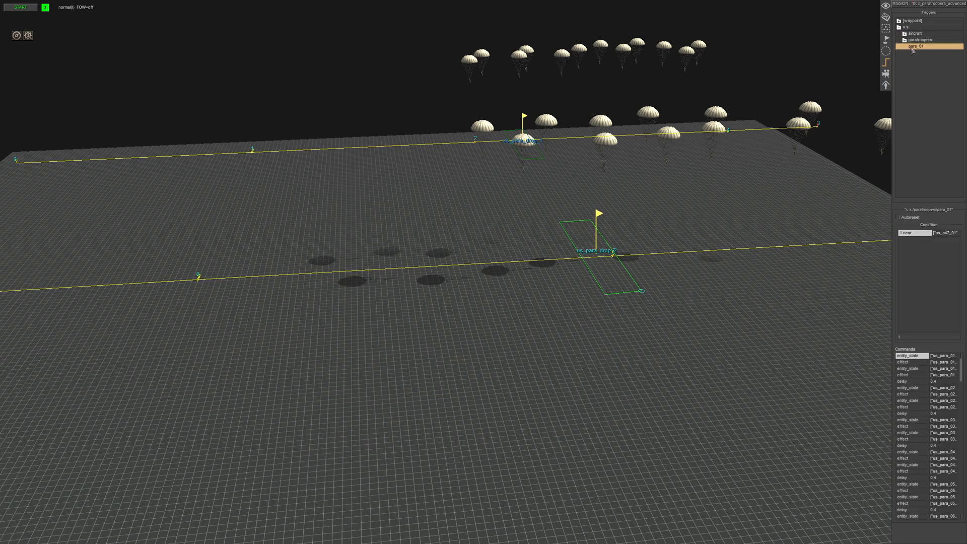
double_click(919, 46)
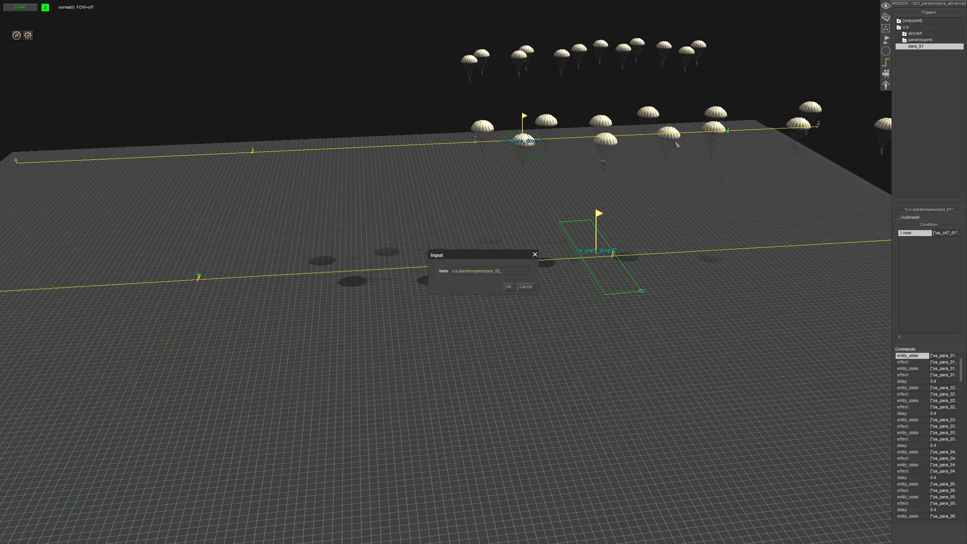
click(508, 286)
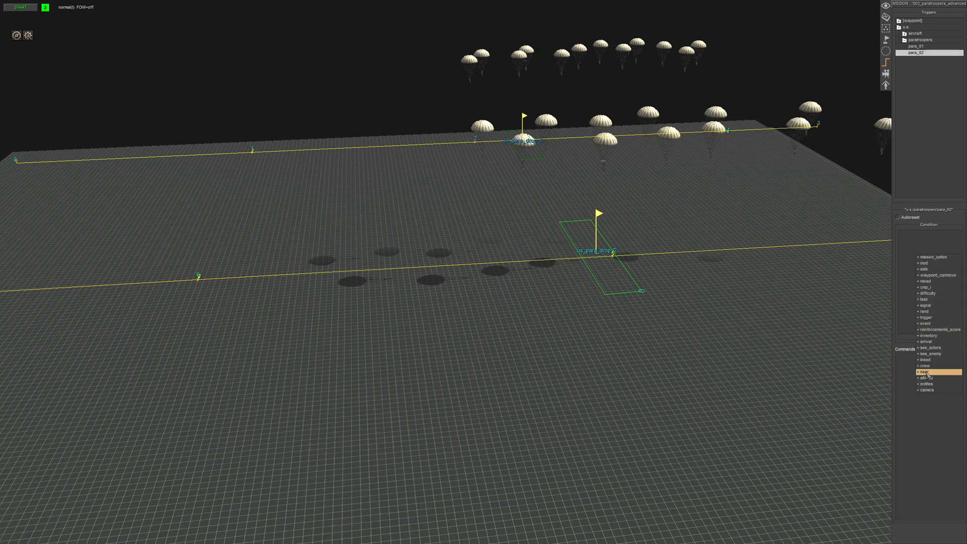
Add a near condition to para_02 with selector tag us_plane_02
double_click(926, 372)
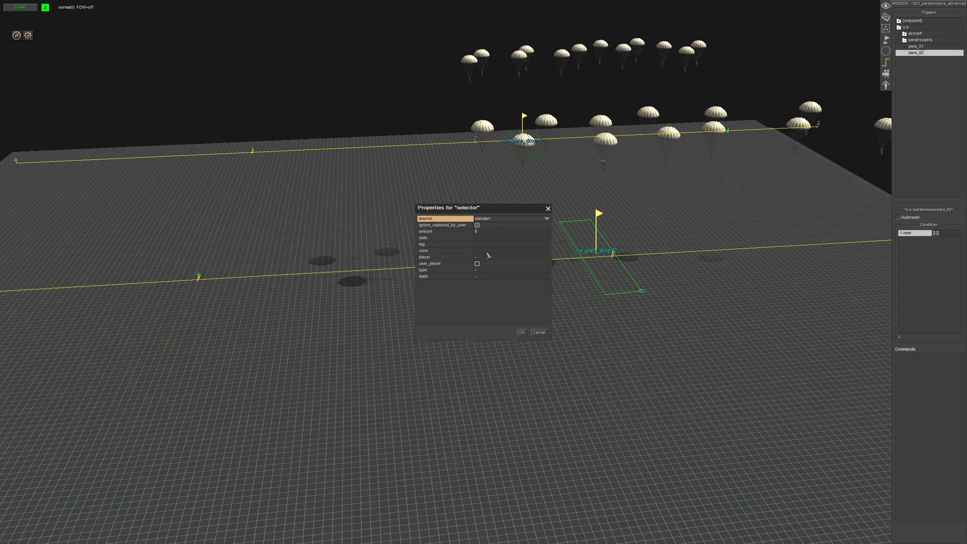
click(444, 250)
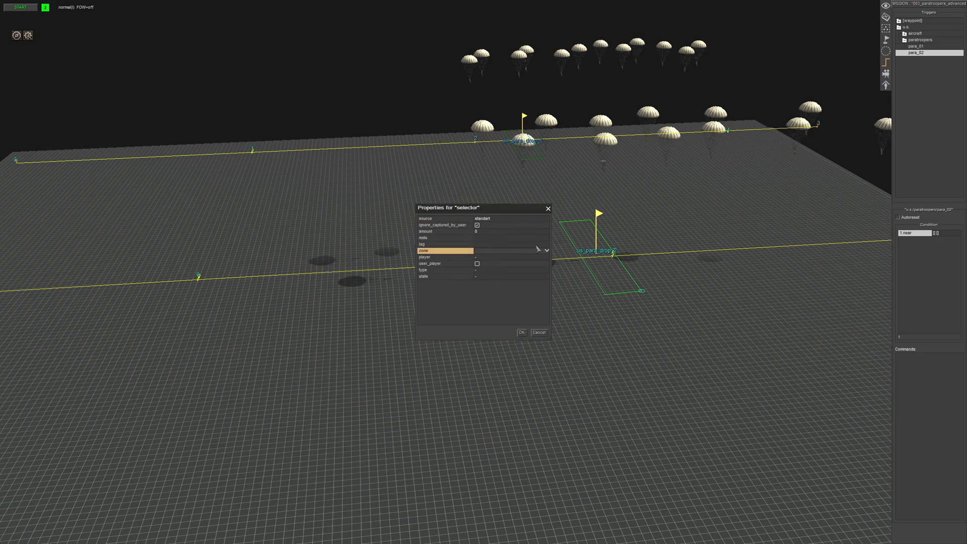
click(545, 251)
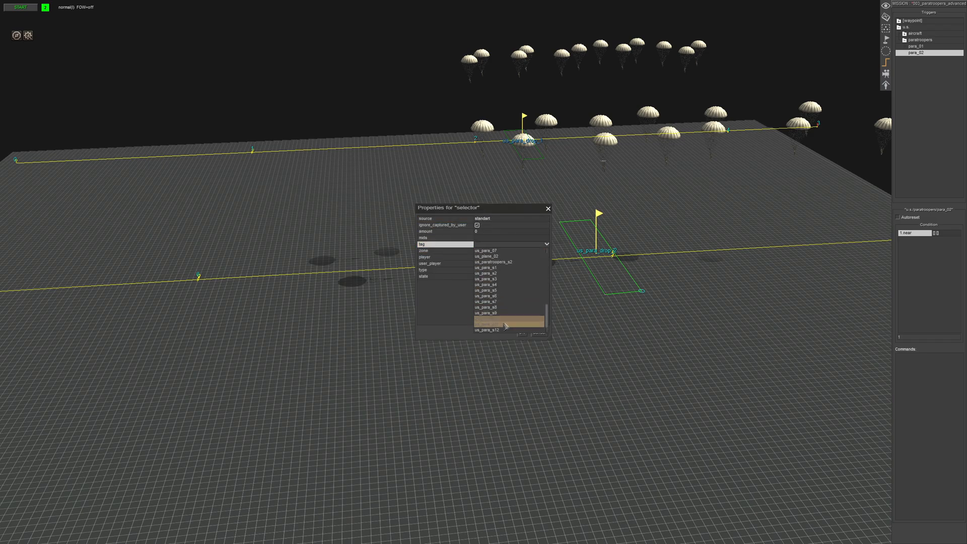
scroll(up, 3)
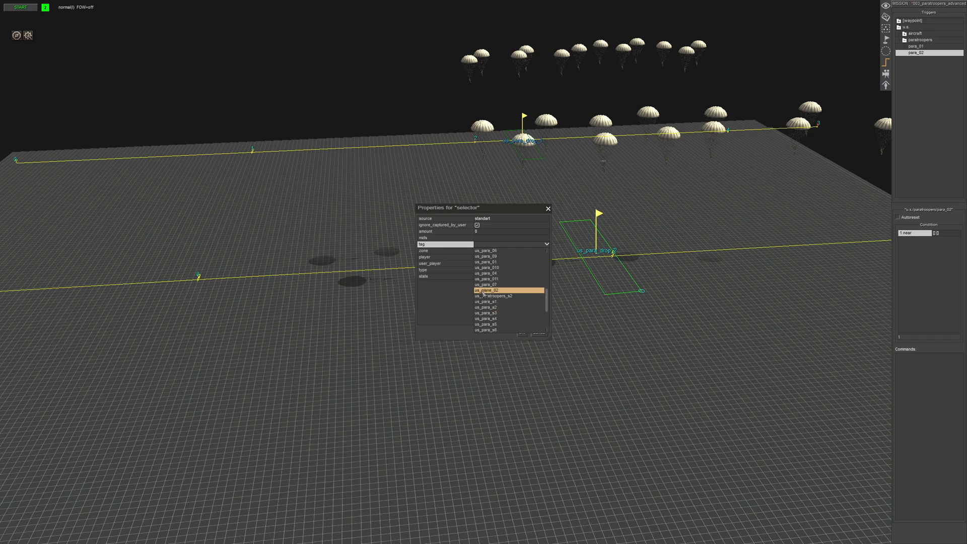
click(487, 291)
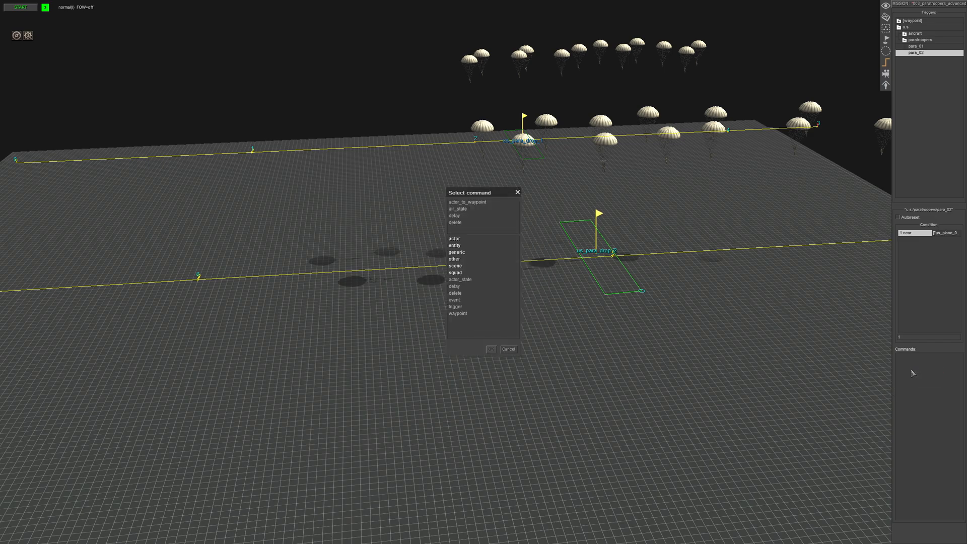
mouse_move(461, 250)
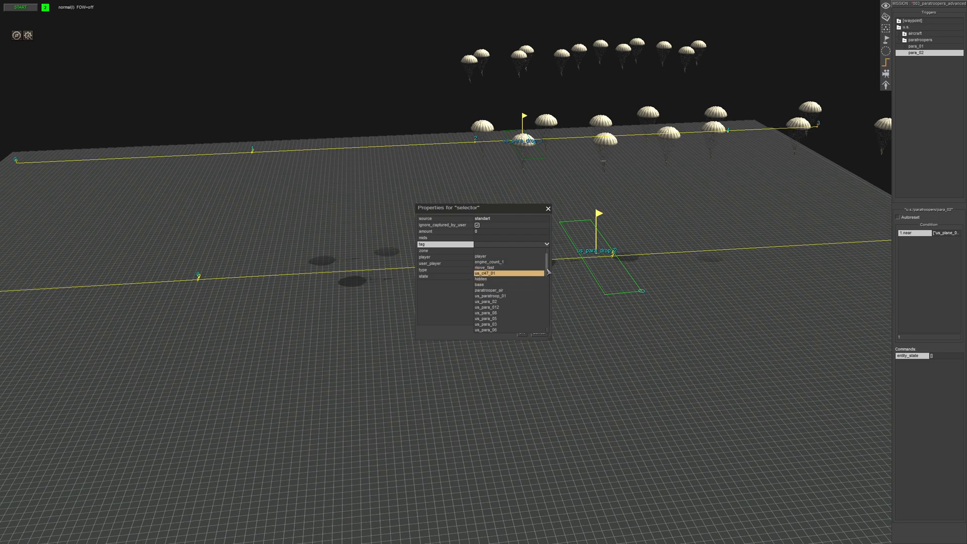
Set the entity_state command to target tag us_para_s1 and confirm it
scroll(down, 3)
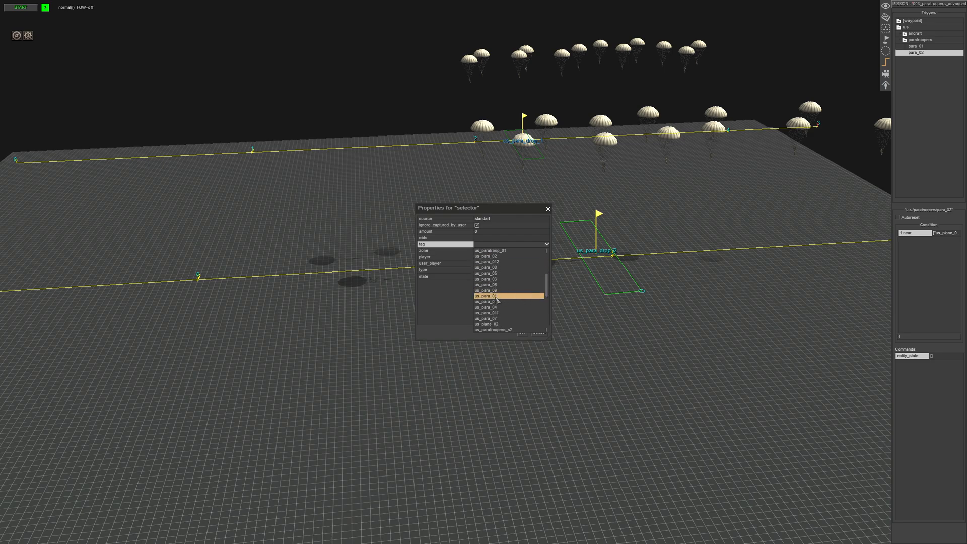
scroll(down, 3)
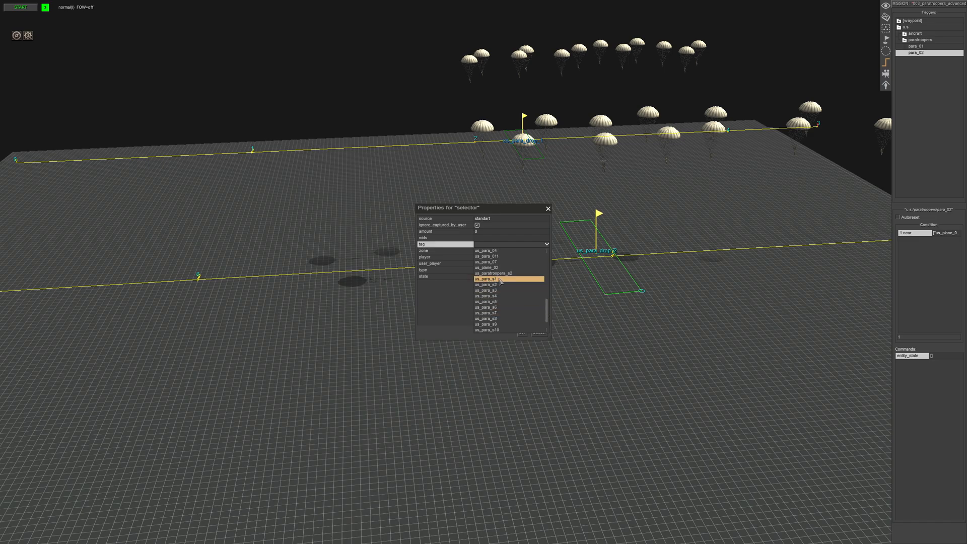
click(500, 279)
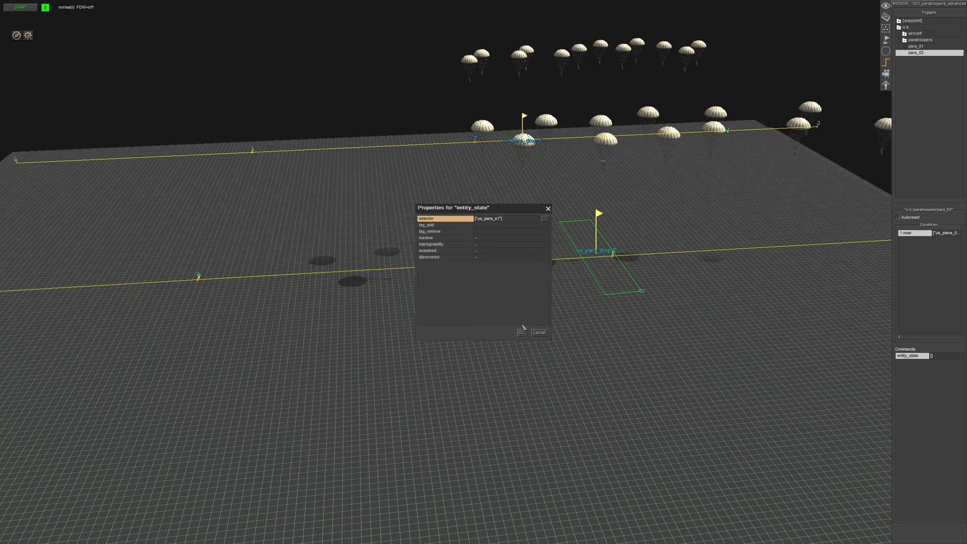
click(444, 232)
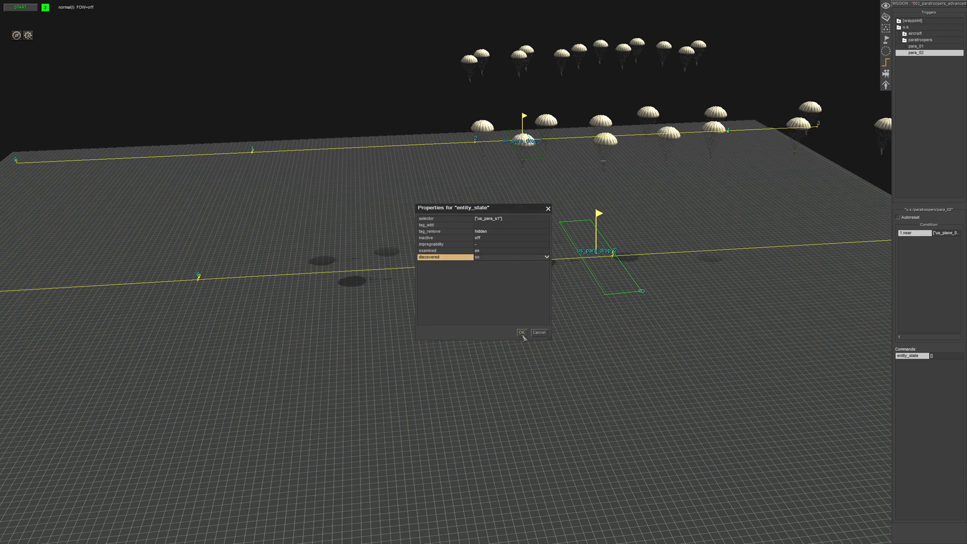
click(521, 333)
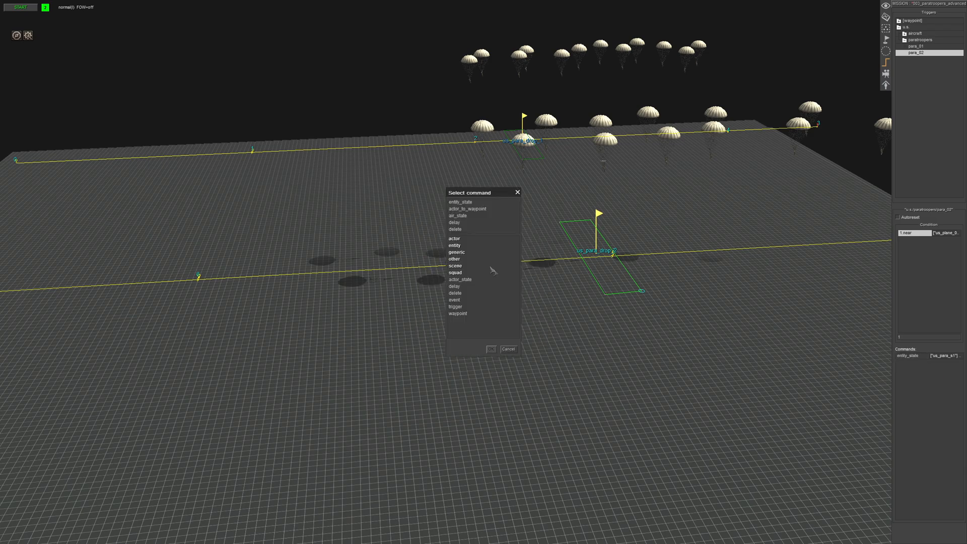
Add an effect command targeting trooper us_para_s1
click(454, 239)
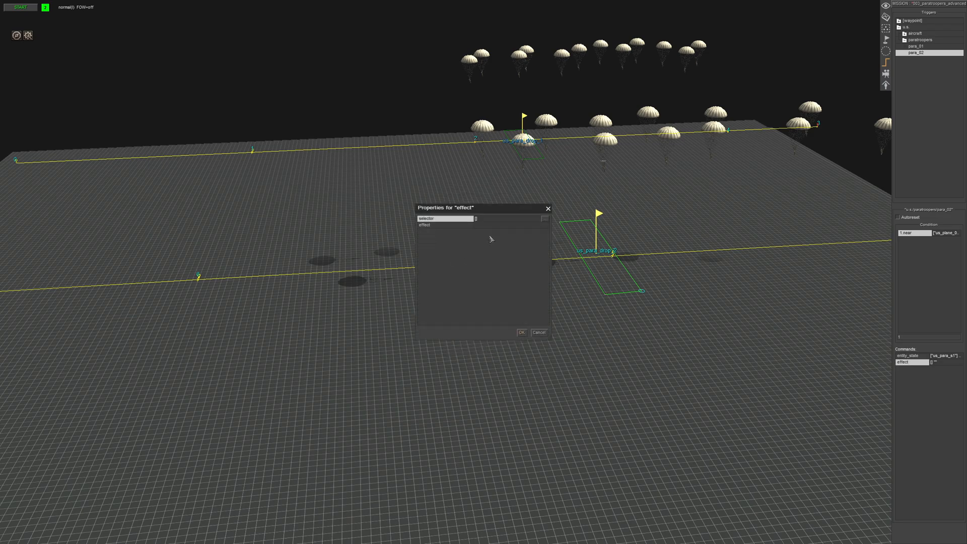
text(para_)
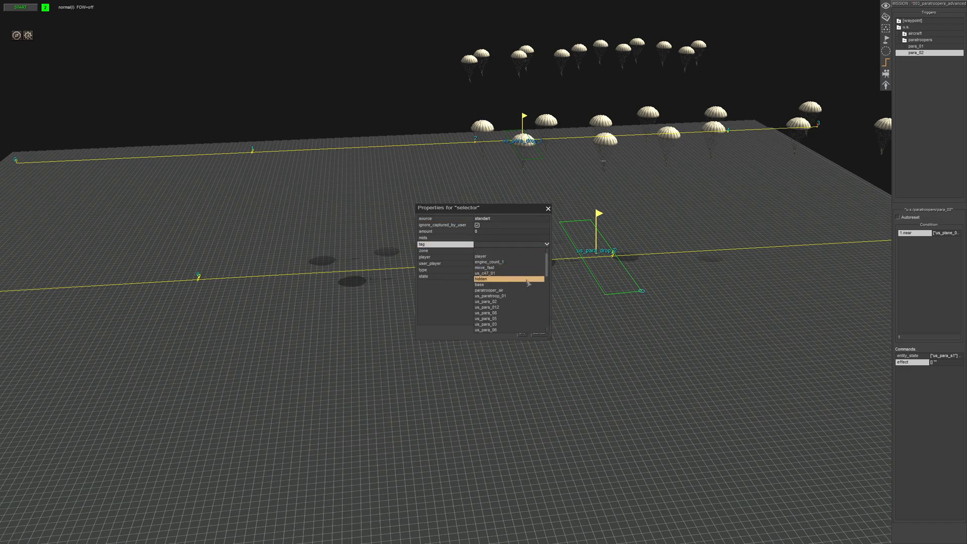
scroll(down, 3)
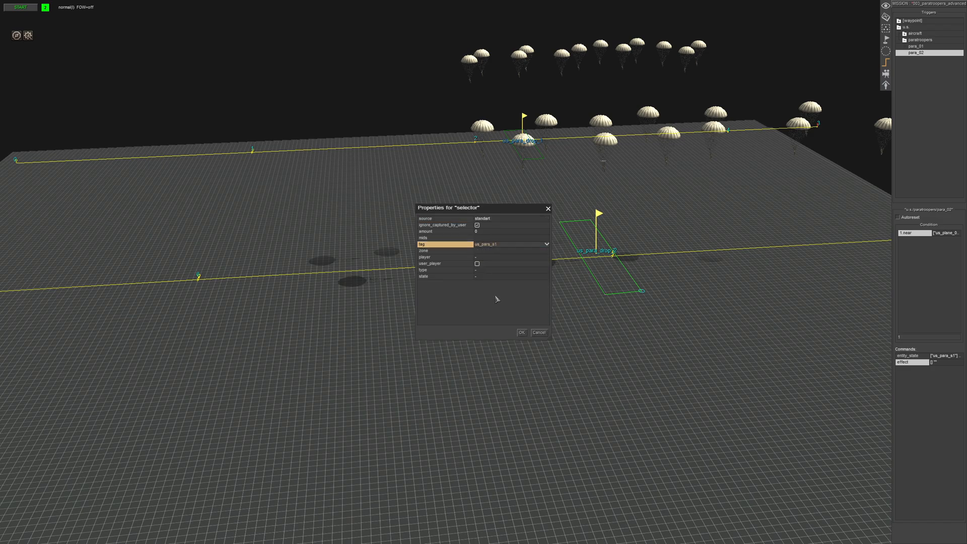
click(520, 332)
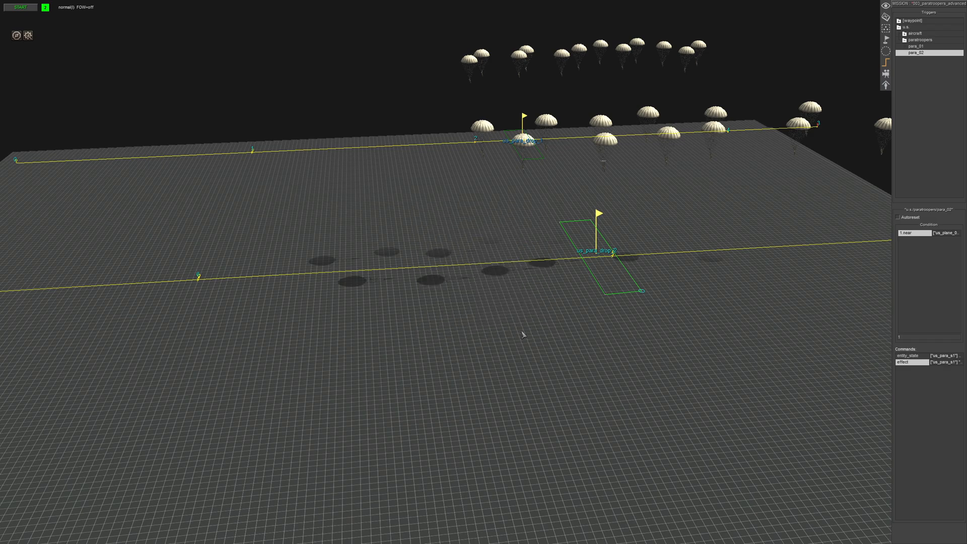
Add a second entity_state command with tag_add us_para_s1
click(908, 356)
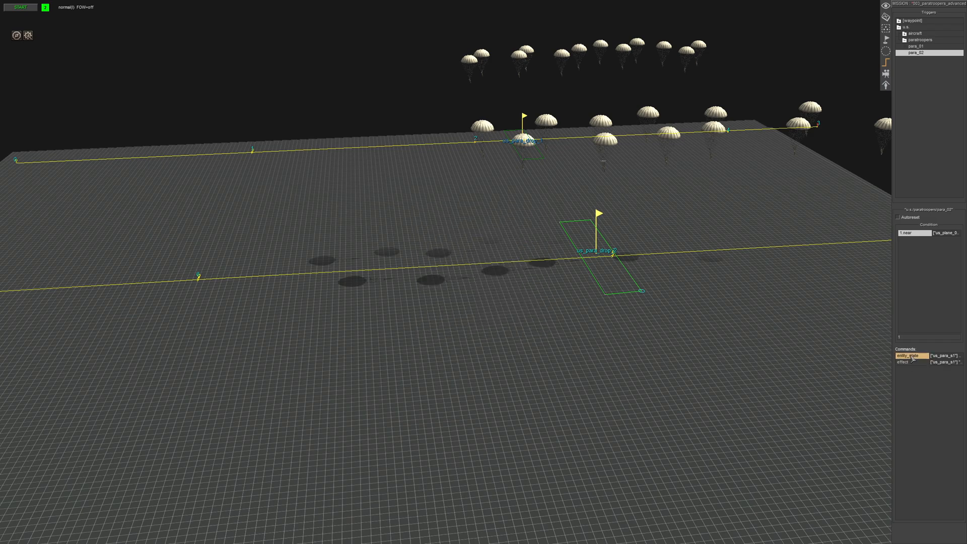
double_click(907, 356)
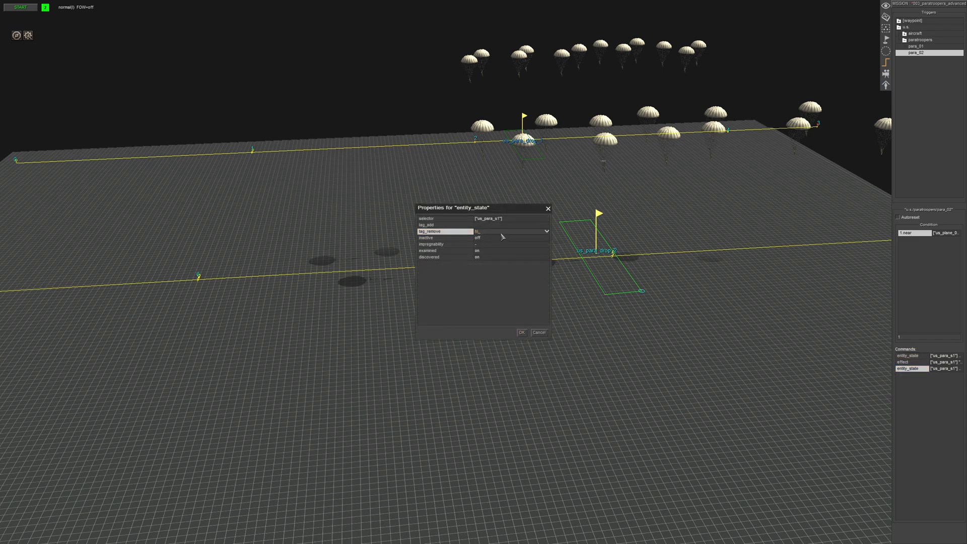
click(545, 224)
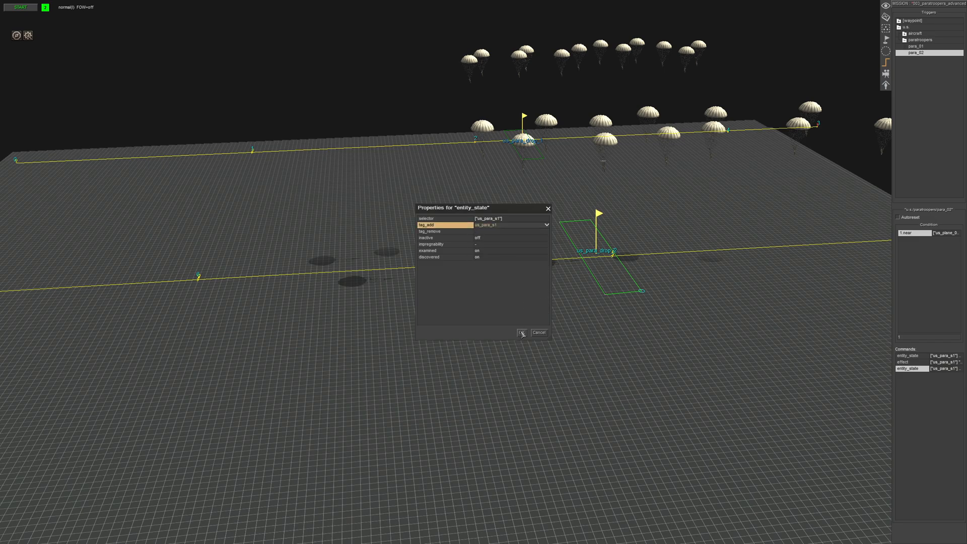
click(522, 332)
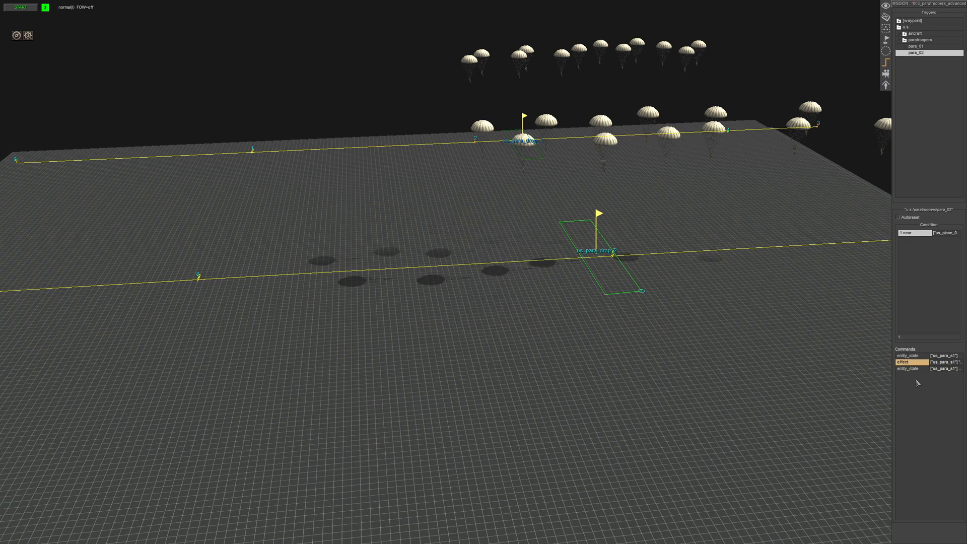
Add another effect command for us_para_s1 and a delay of 2.4
double_click(907, 362)
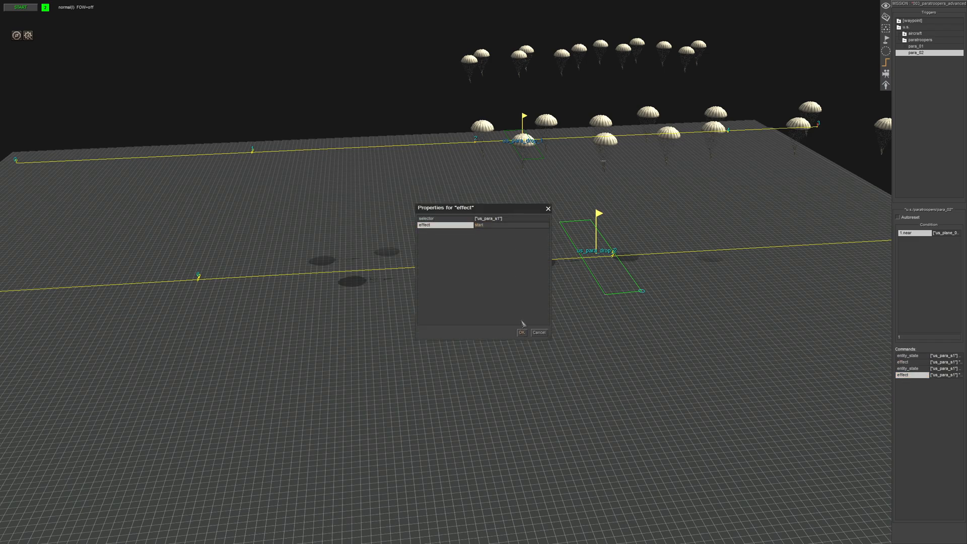
click(521, 333)
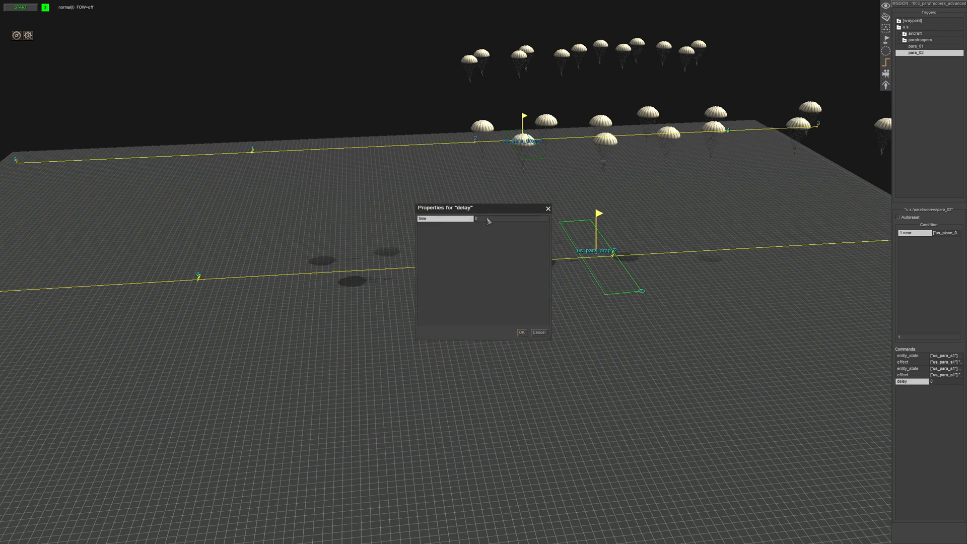
click(522, 332)
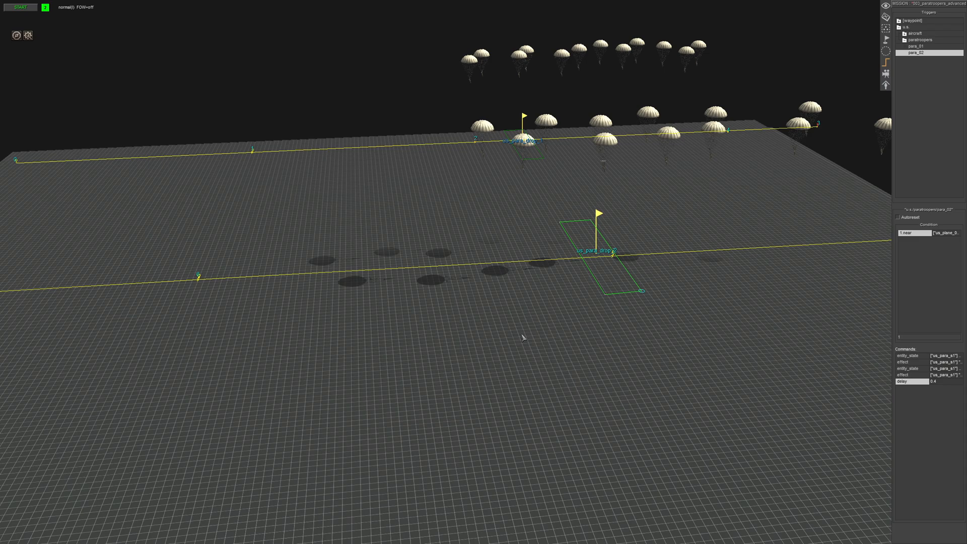
mouse_move(917, 423)
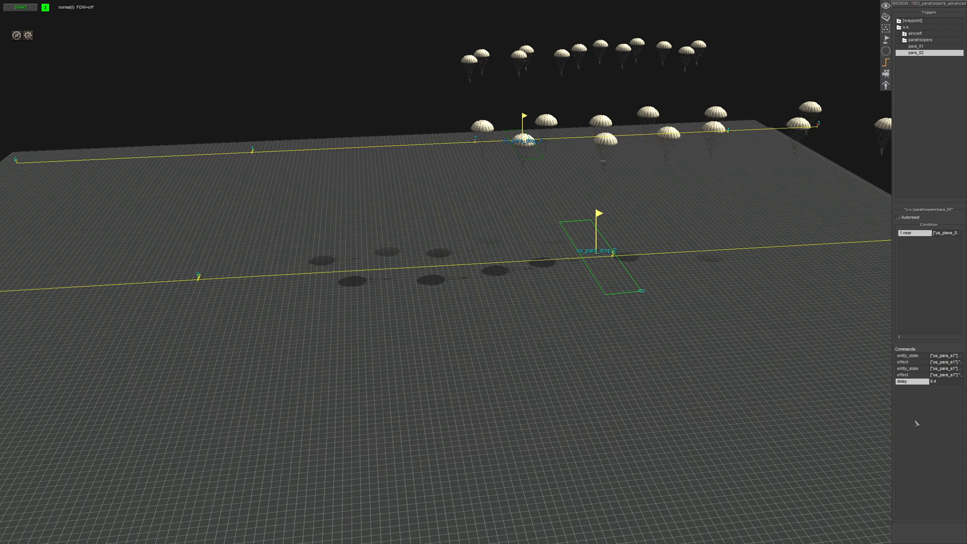
mouse_move(914, 351)
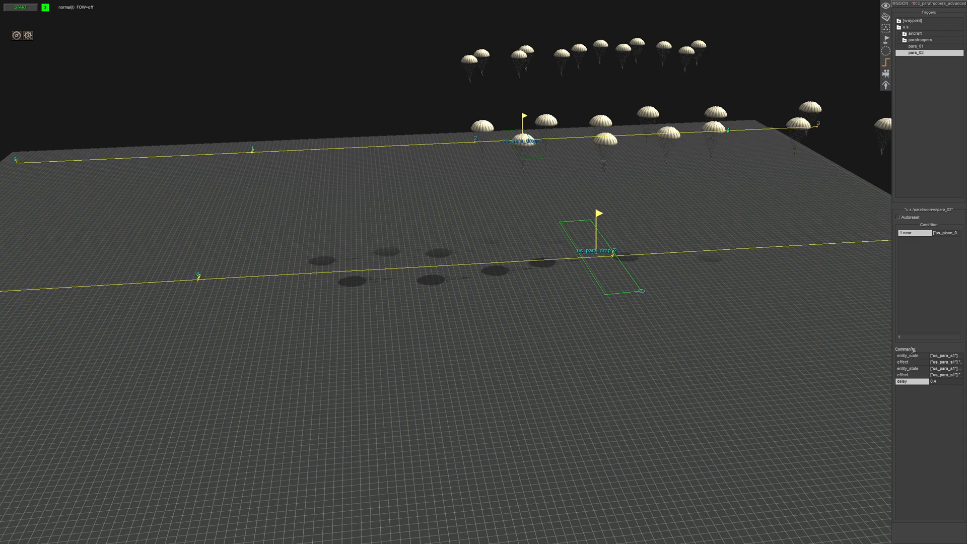
Paste the command group and retarget its first entity_state and effect commands to us_para_s2
click(907, 355)
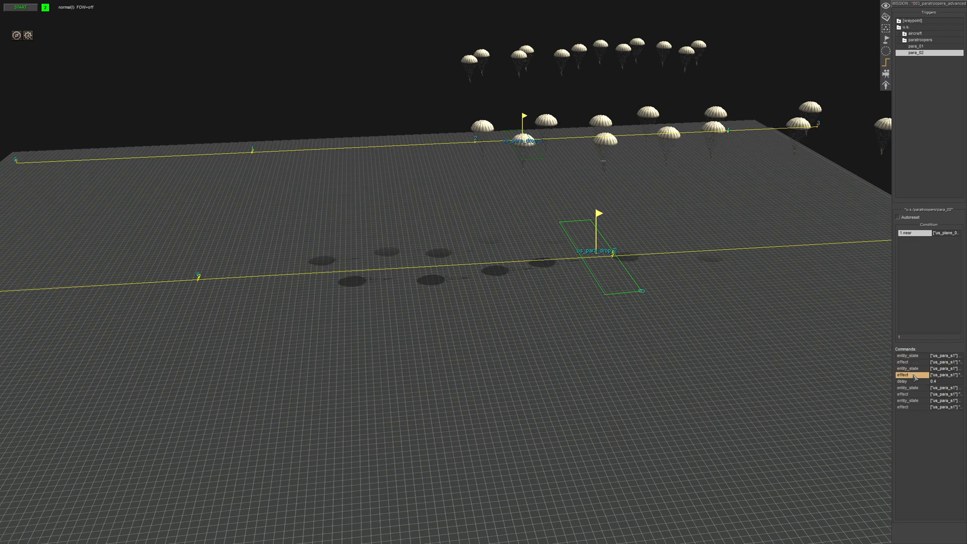
double_click(907, 388)
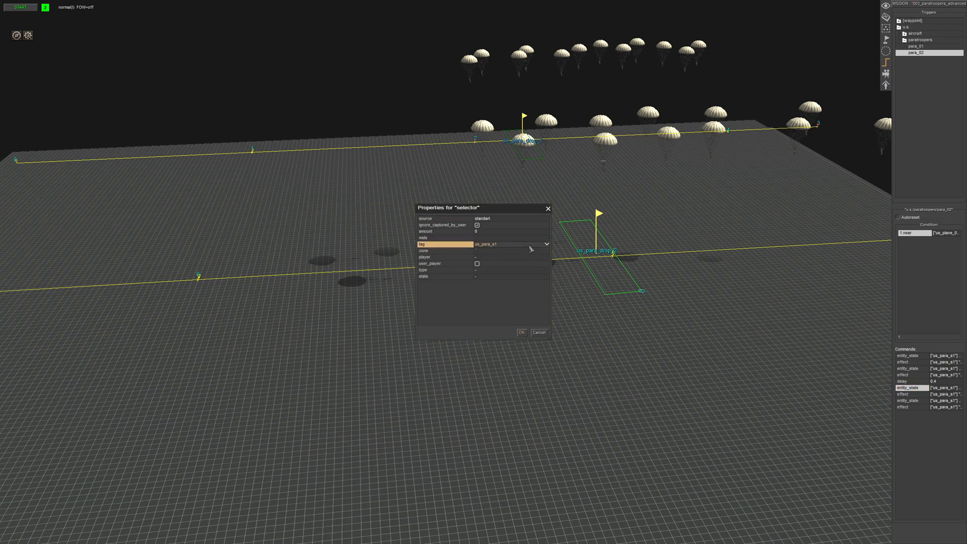
click(545, 243)
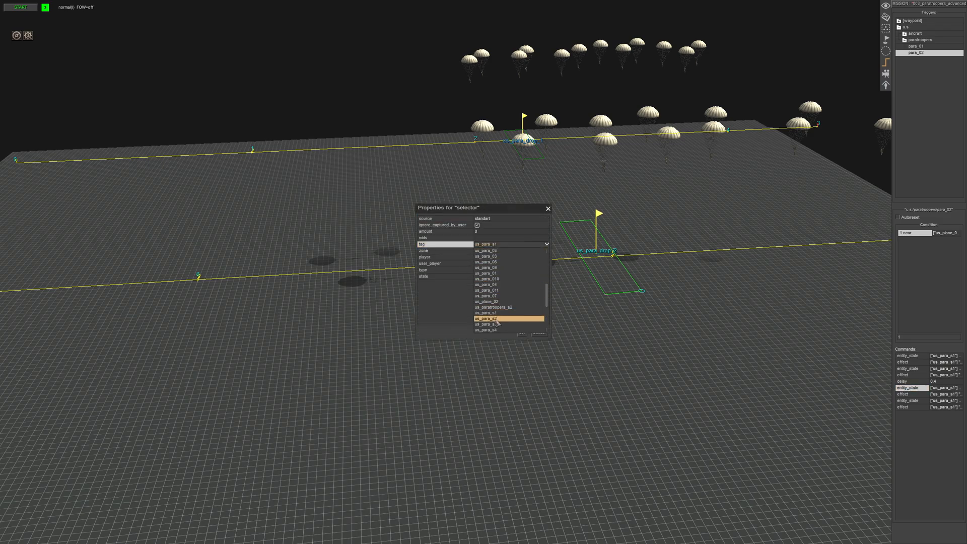
click(485, 318)
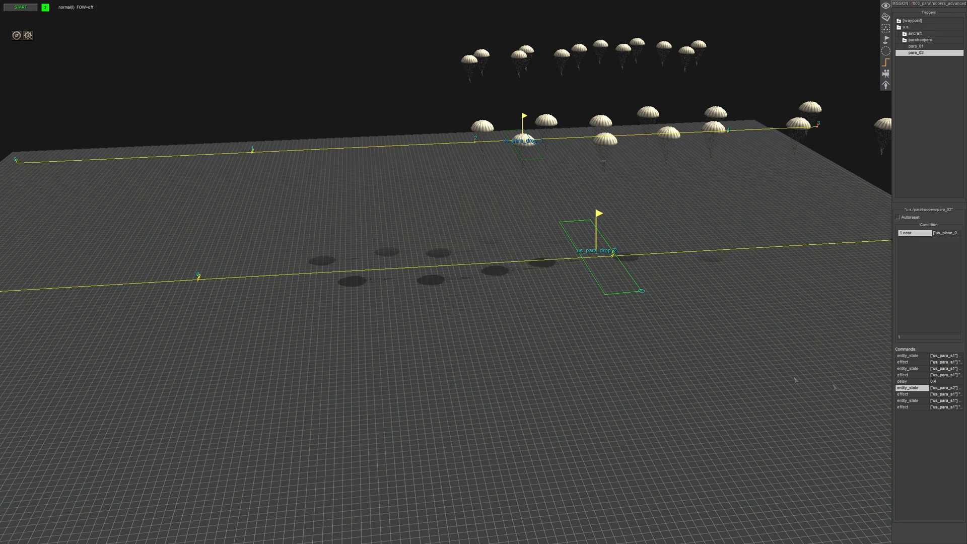
double_click(908, 394)
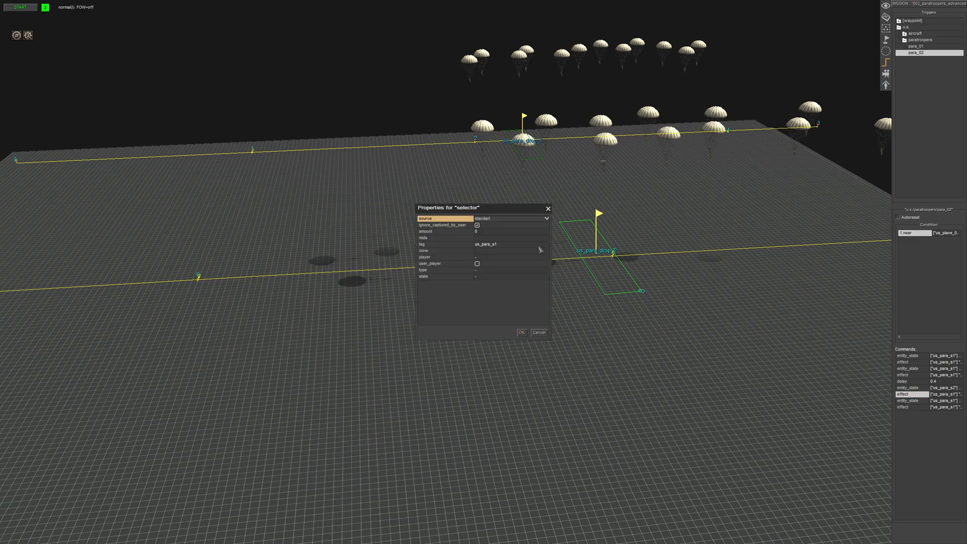
click(541, 244)
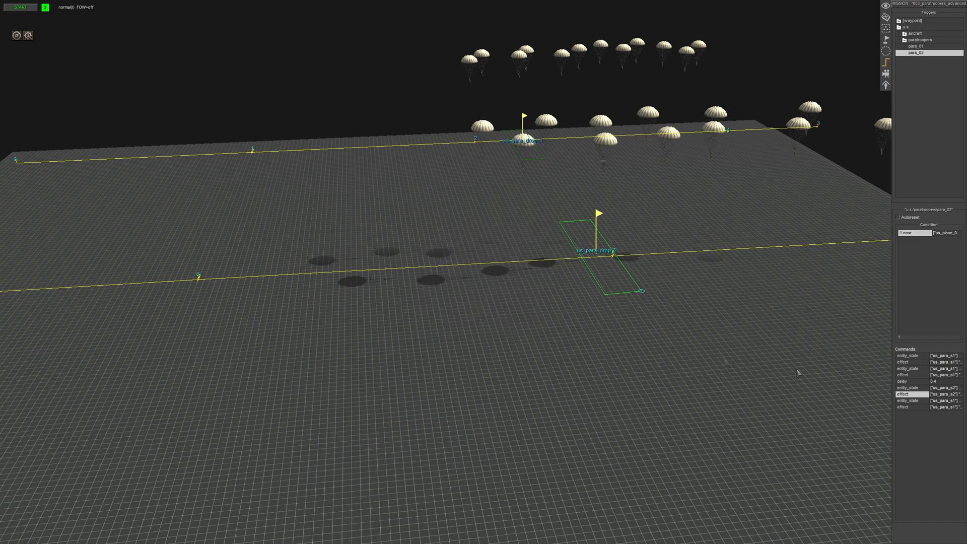
Retarget the remaining entity_state and effect commands in the copied group to us_para_s2
double_click(906, 400)
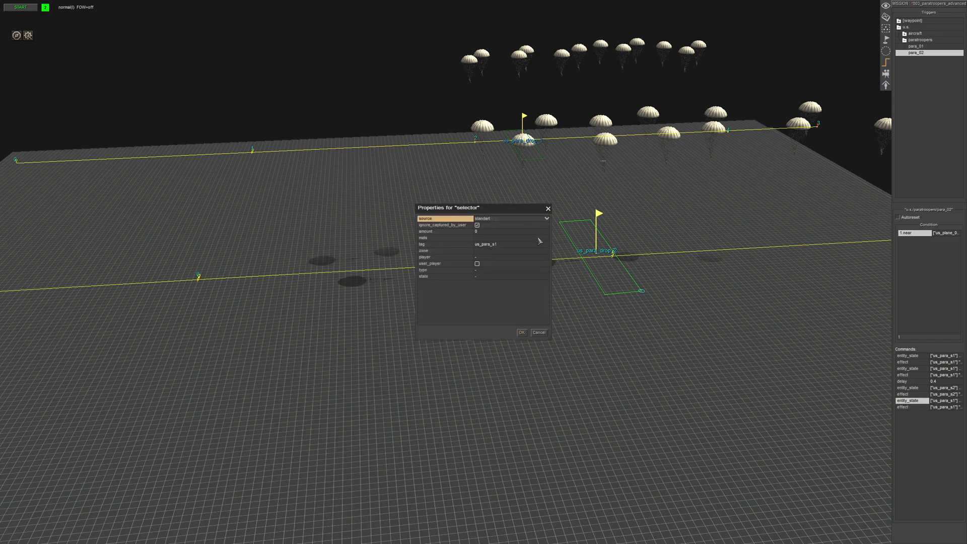
click(545, 243)
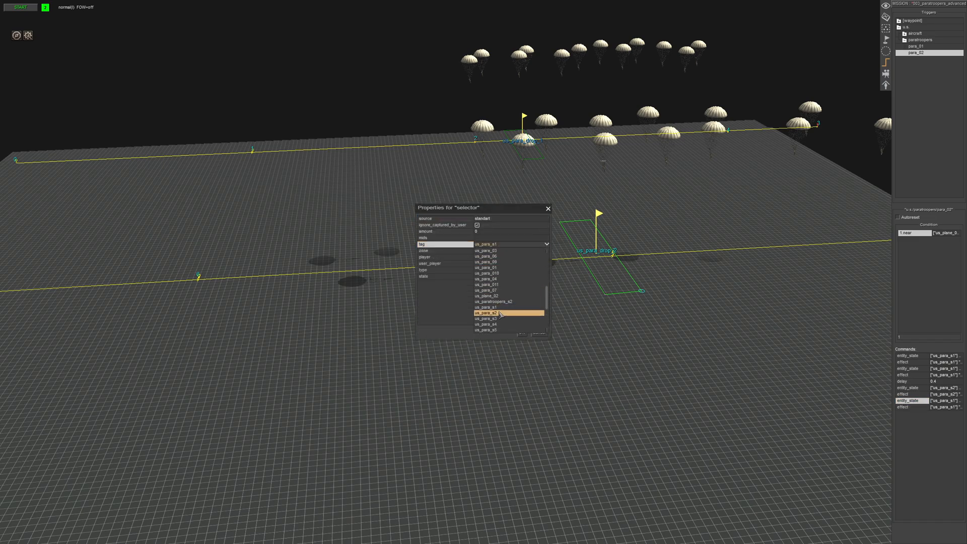
click(488, 312)
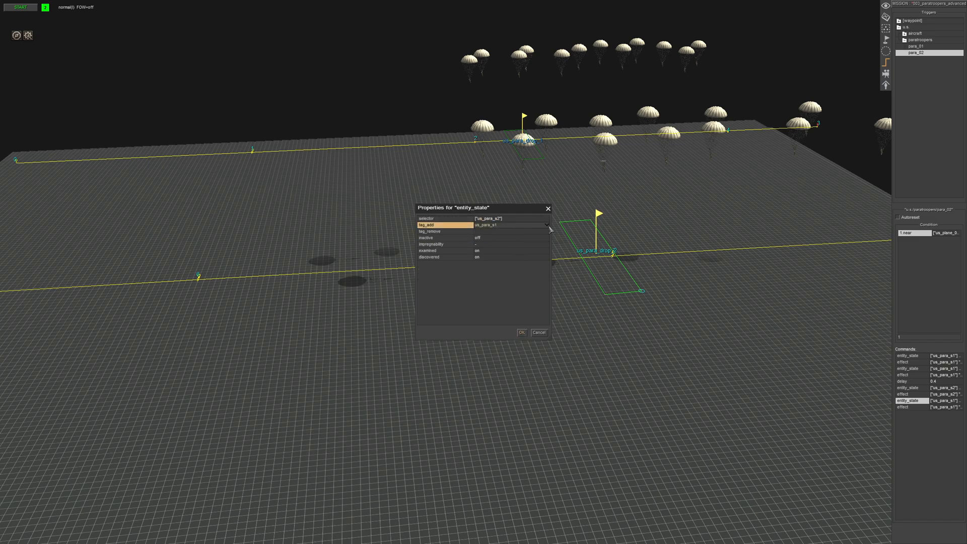
click(521, 332)
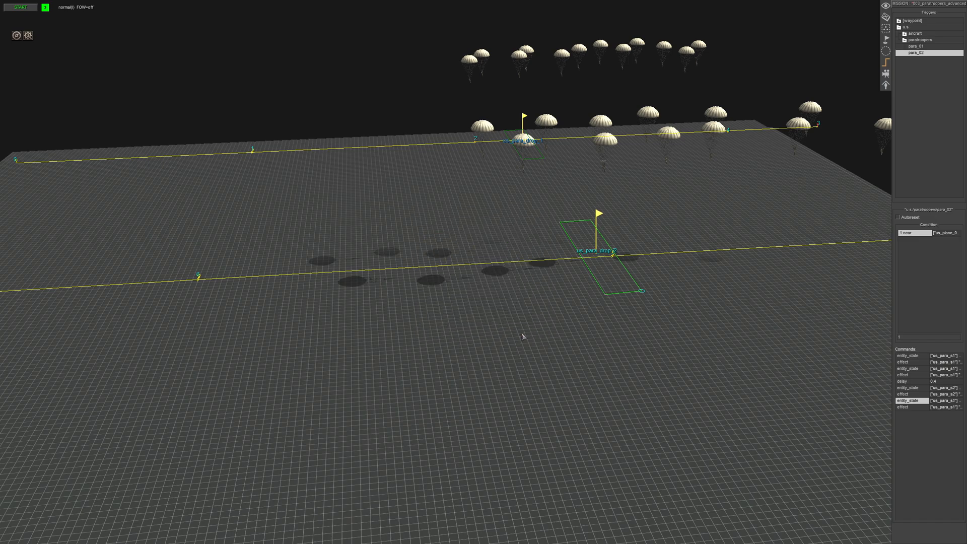
double_click(903, 407)
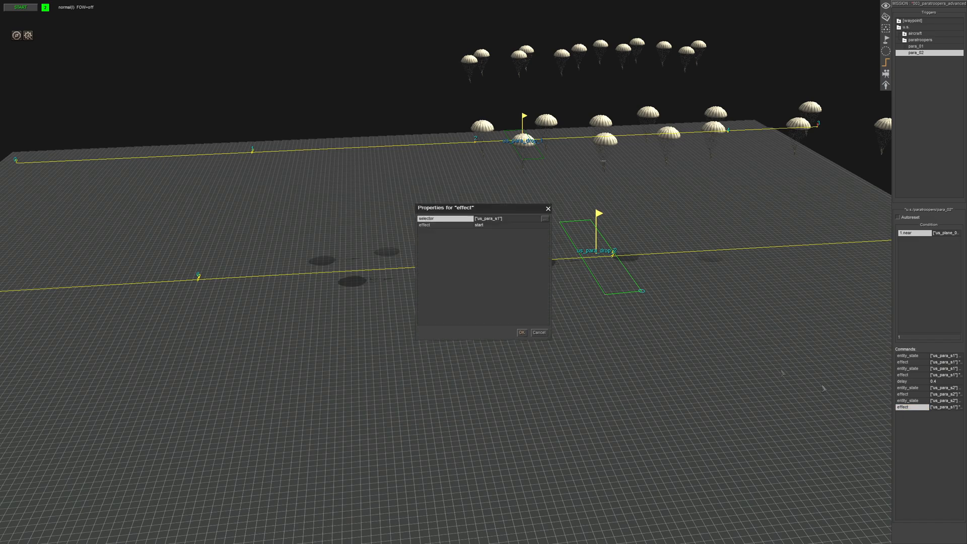
click(445, 219)
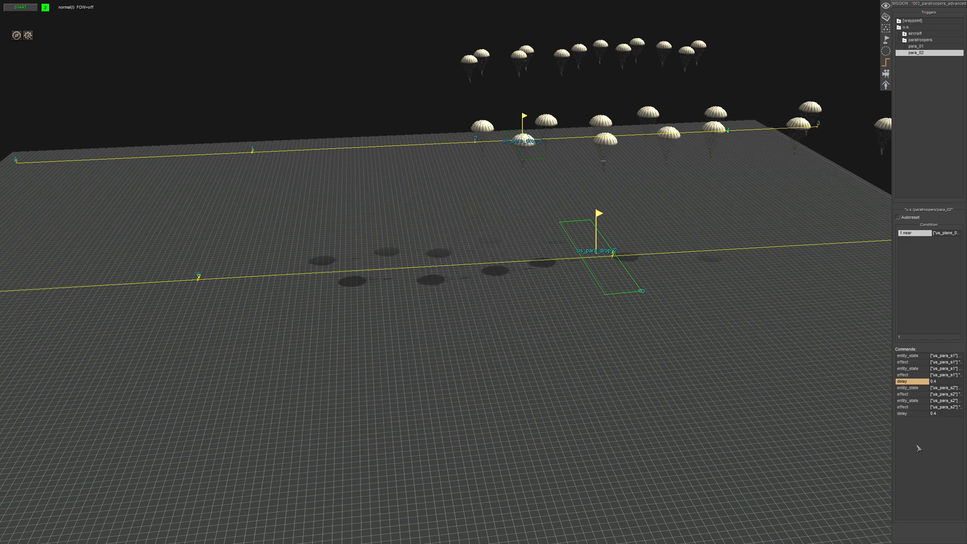
Select the second trooper's group and begin editing the next copied entity_state command
click(906, 387)
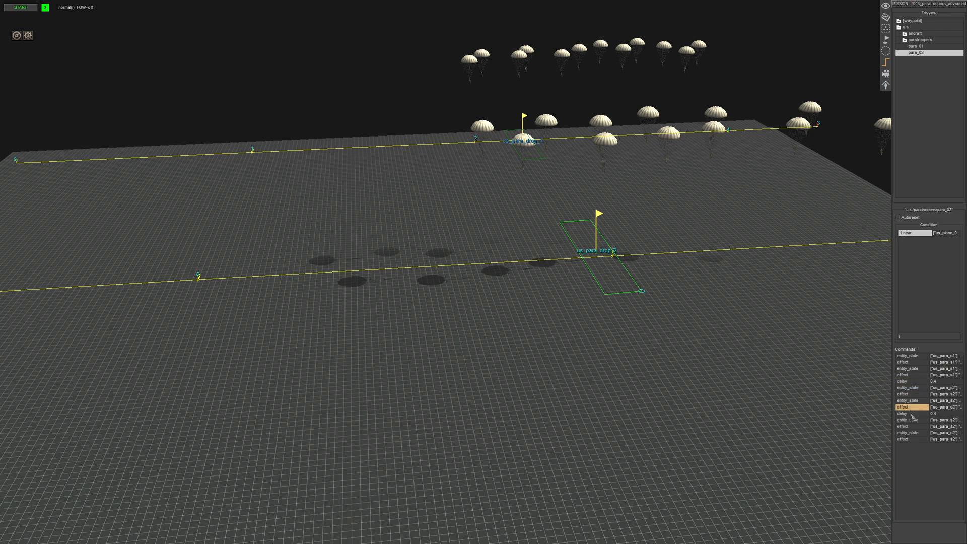
double_click(906, 407)
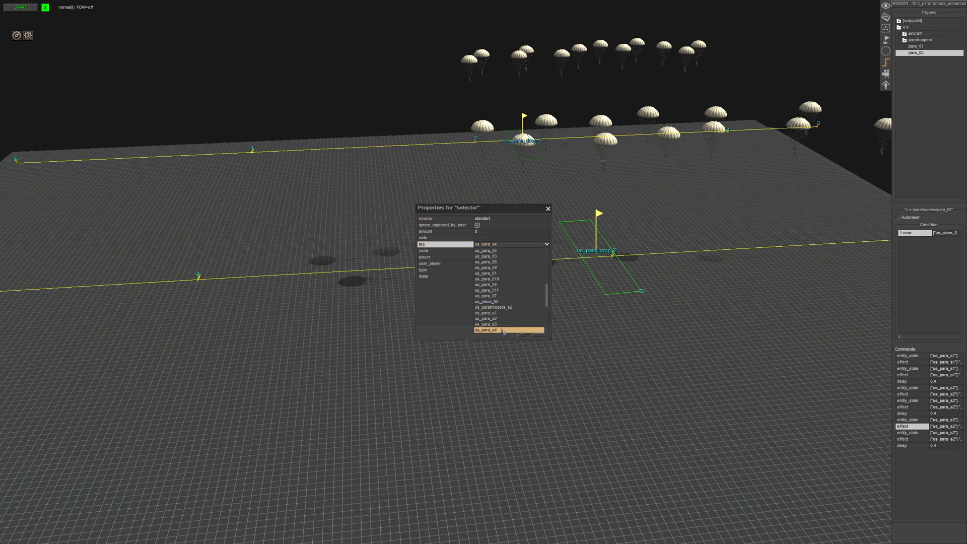
Retarget the copied entity_state and effect commands to us_para_s3
click(487, 331)
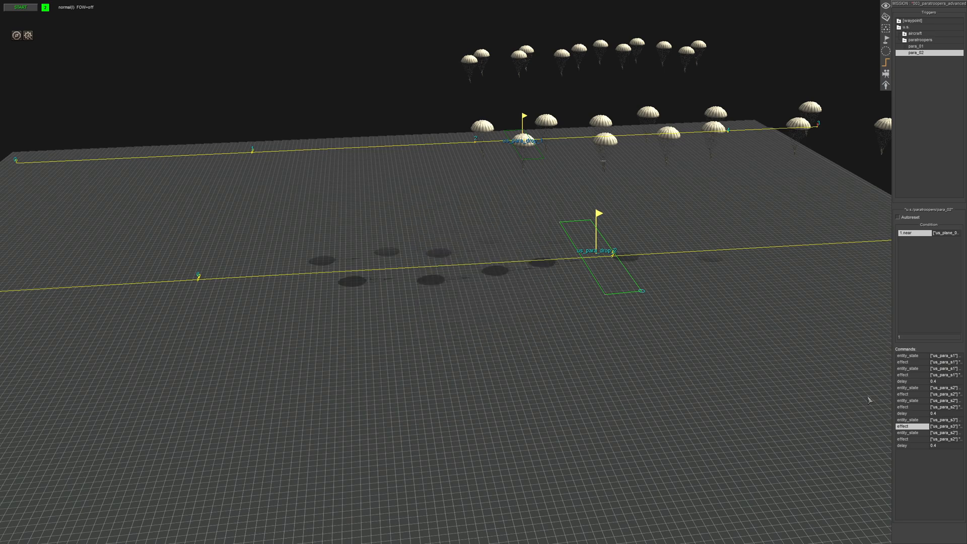
double_click(908, 432)
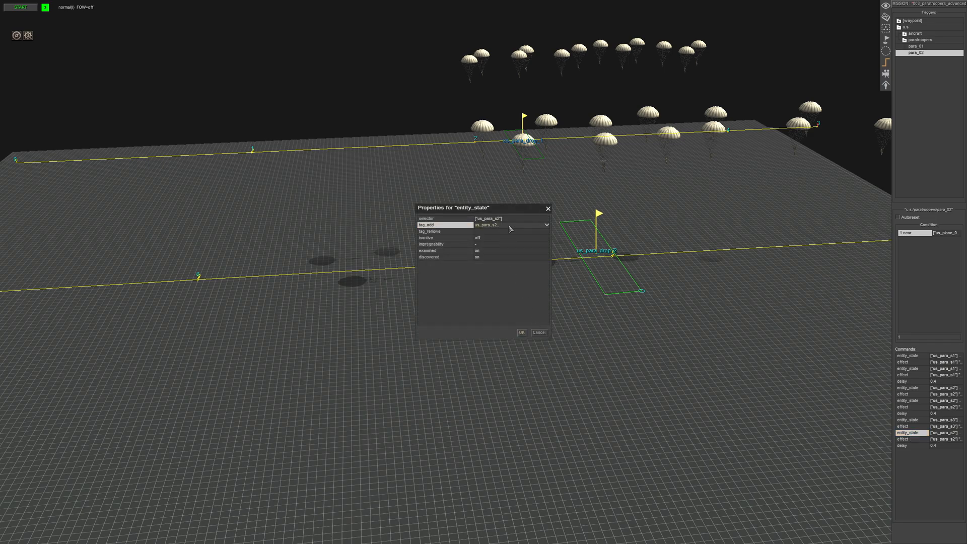
click(444, 219)
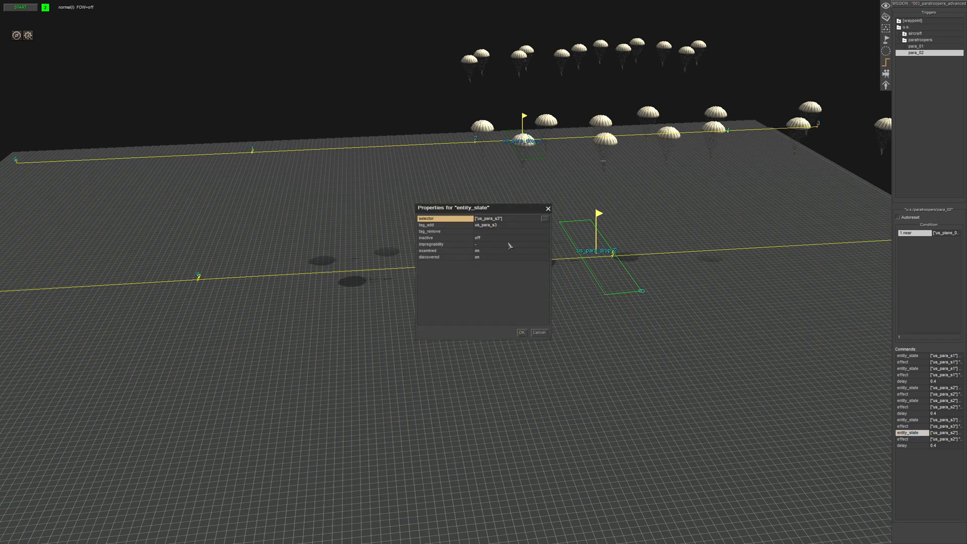
click(521, 333)
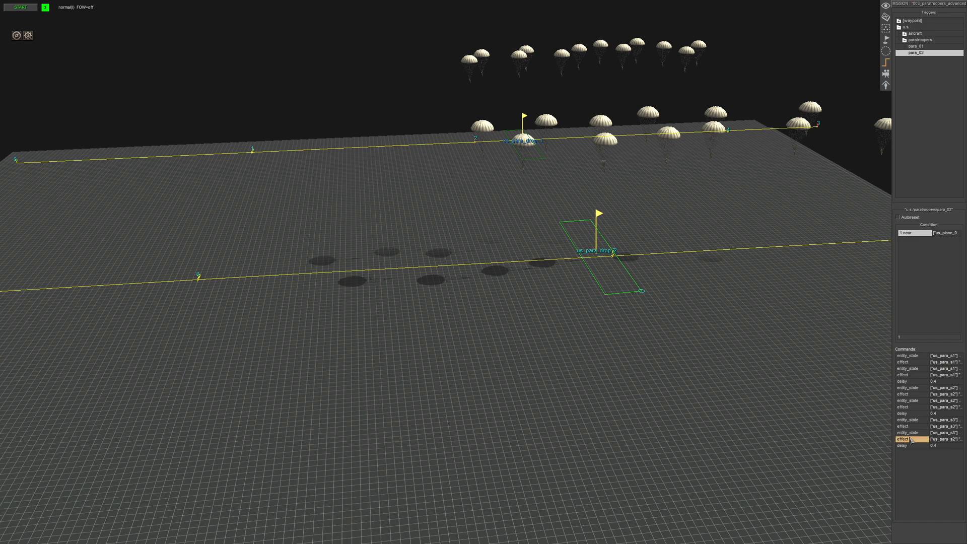
double_click(910, 439)
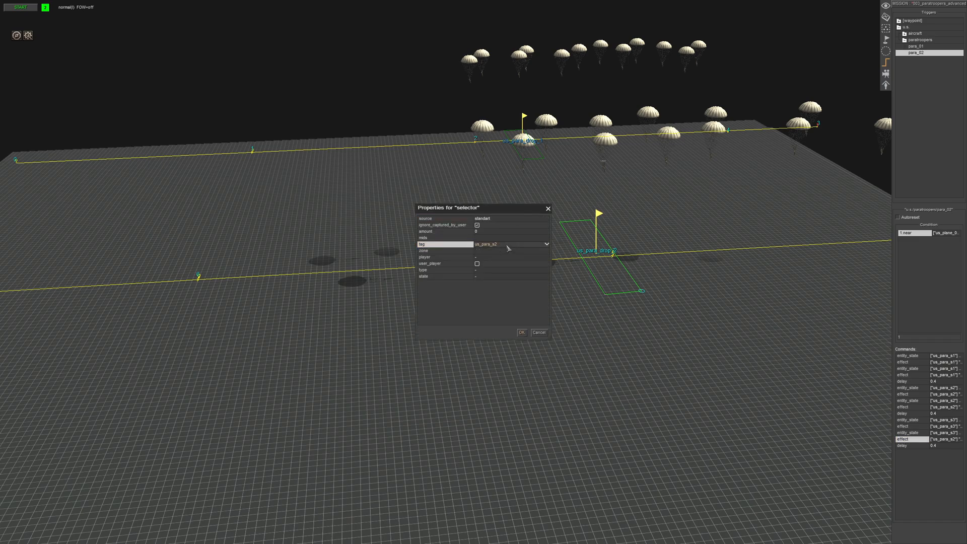
click(521, 333)
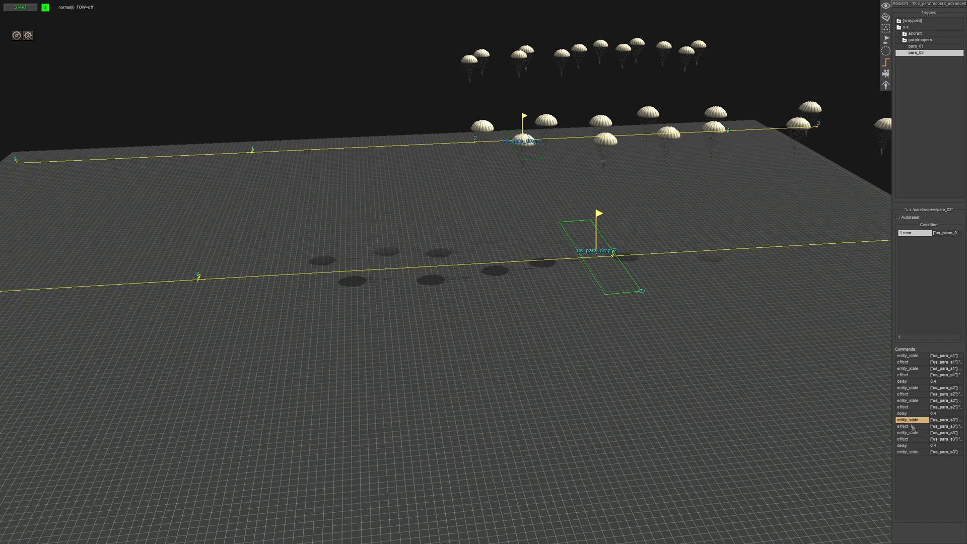
Begin retargeting the next copied block's entity_state and effect commands for us_para_s4
click(907, 438)
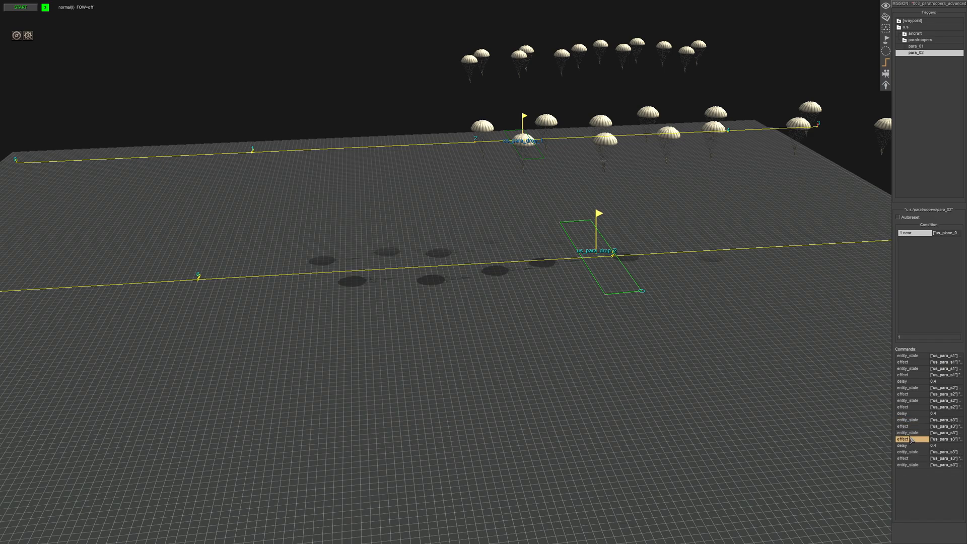
double_click(908, 438)
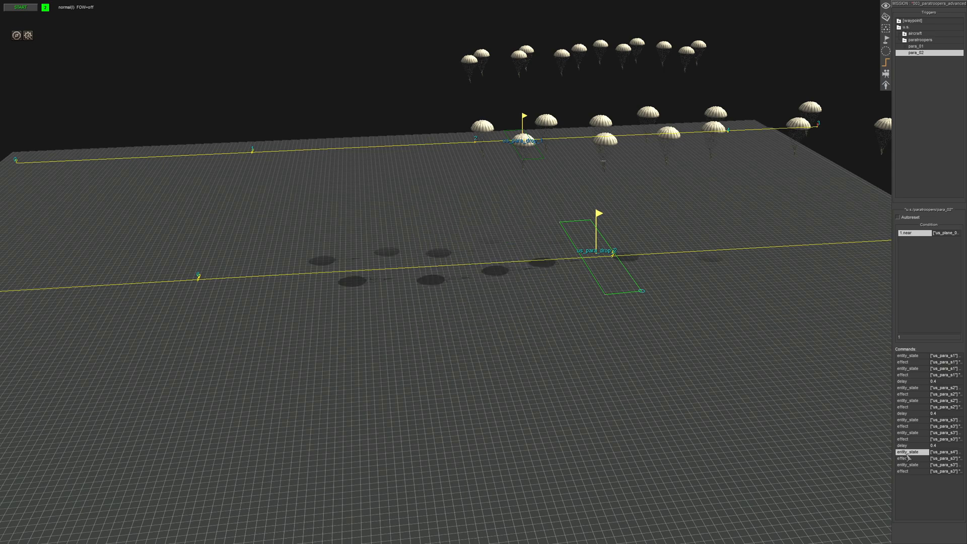
double_click(907, 452)
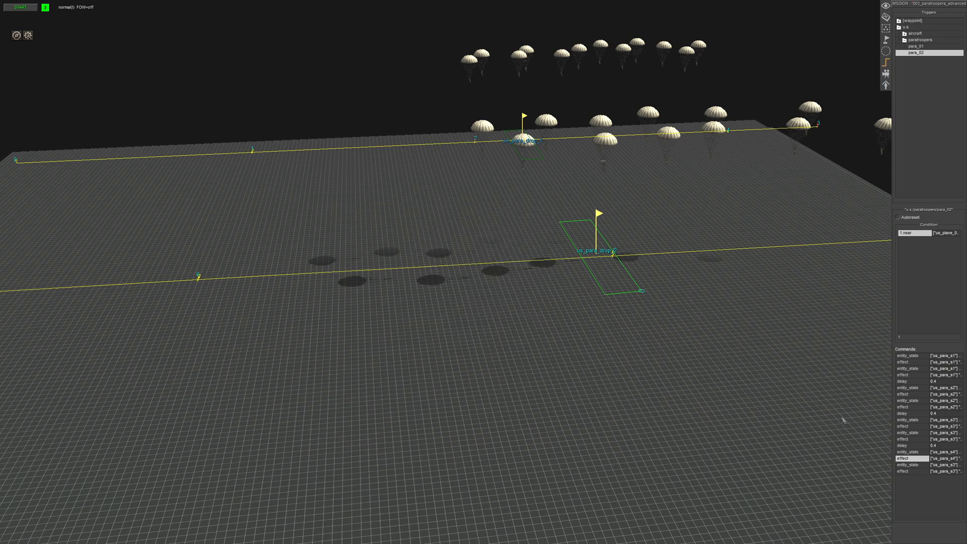
double_click(908, 464)
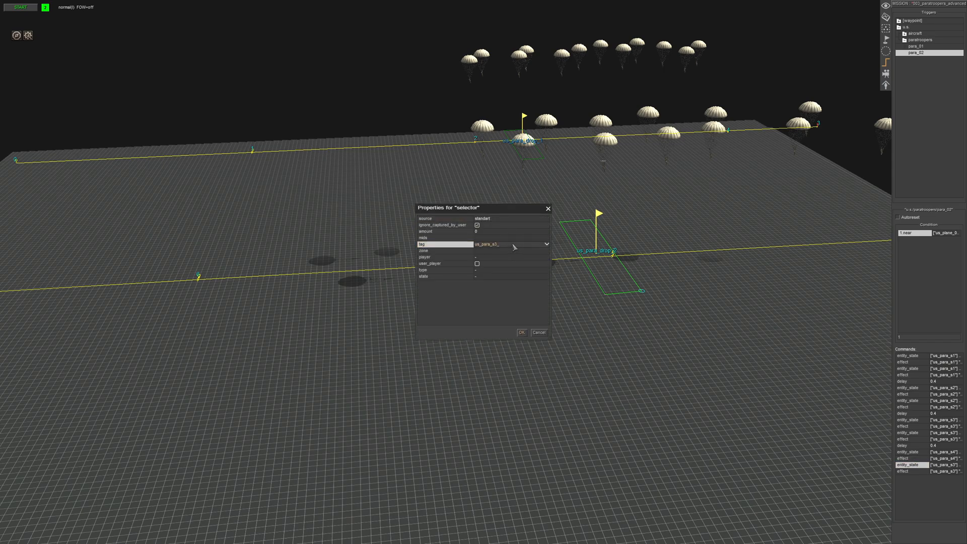
Complete the us_para_s4 block by confirming its entity_state and effect targets
click(521, 332)
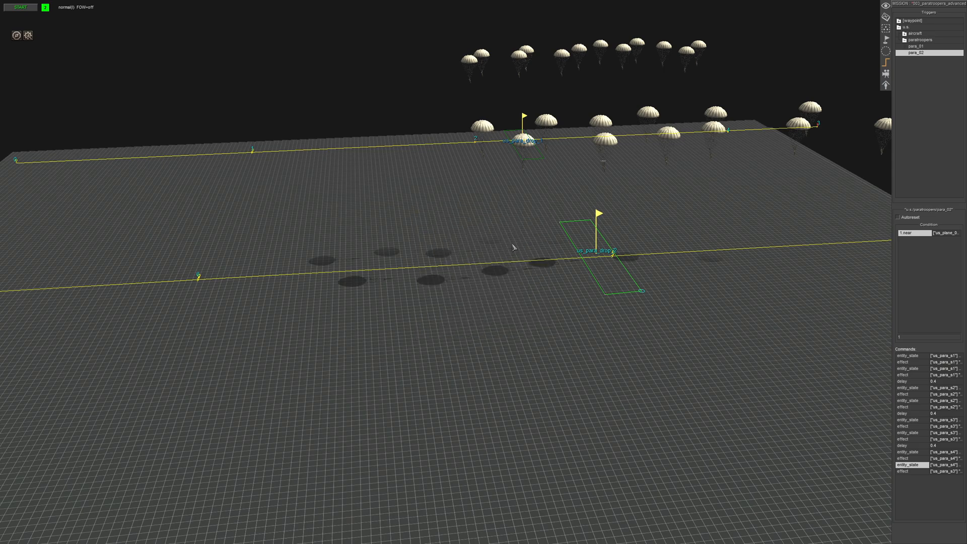
double_click(908, 466)
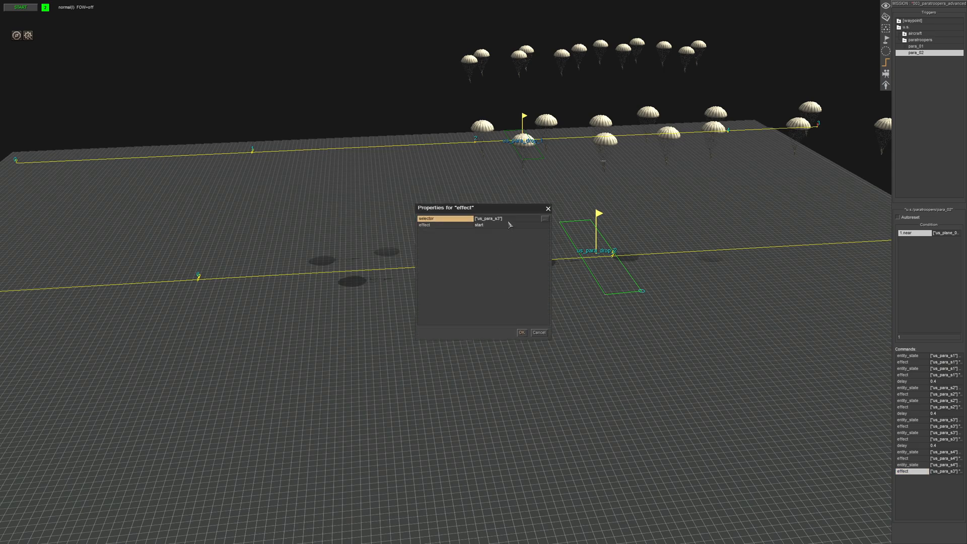
mouse_move(507, 248)
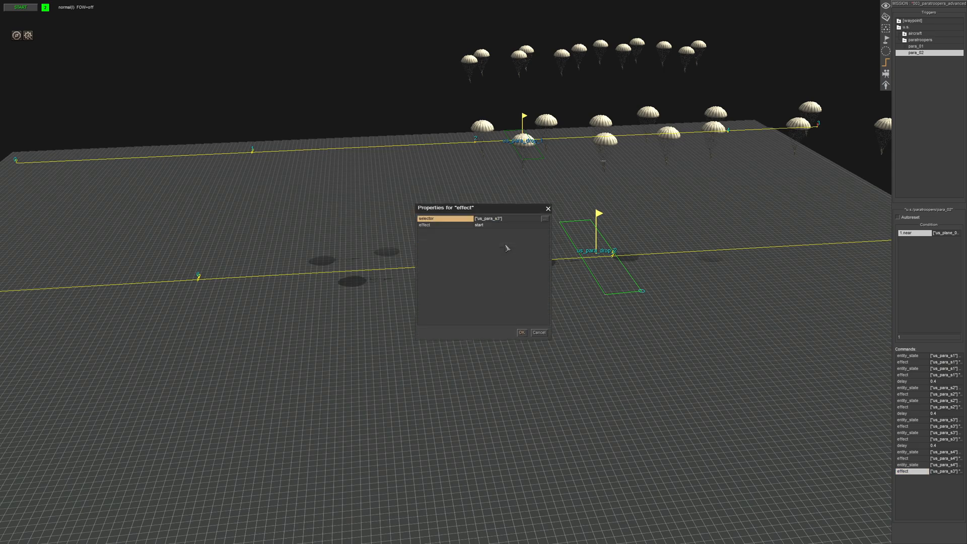
click(521, 331)
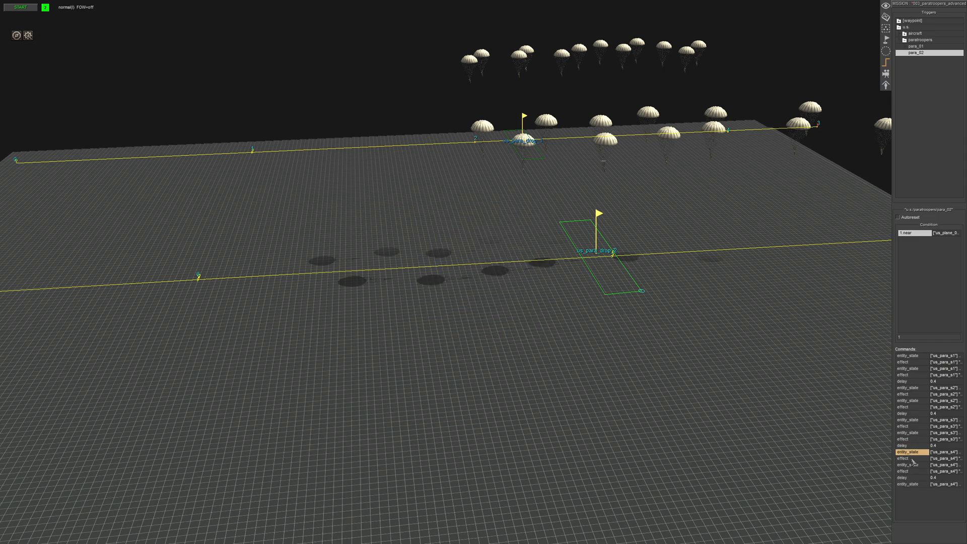
click(909, 472)
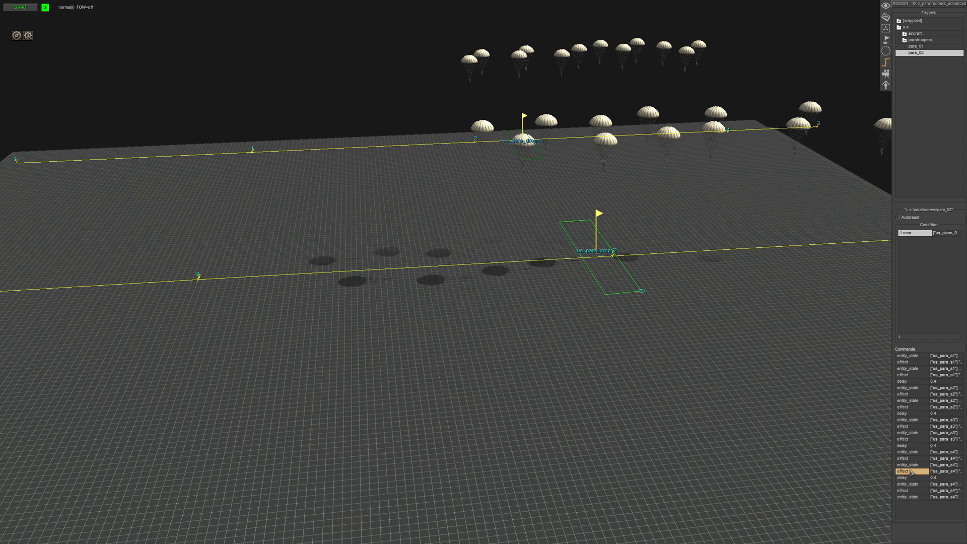
Retarget the next copied entity_state and effect commands to us_para_s5
double_click(908, 484)
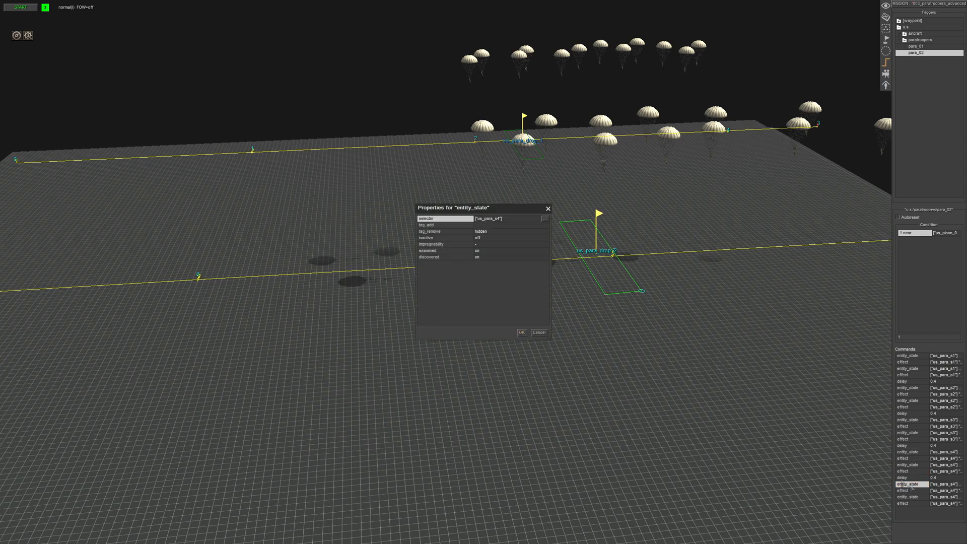
click(425, 219)
text(5)
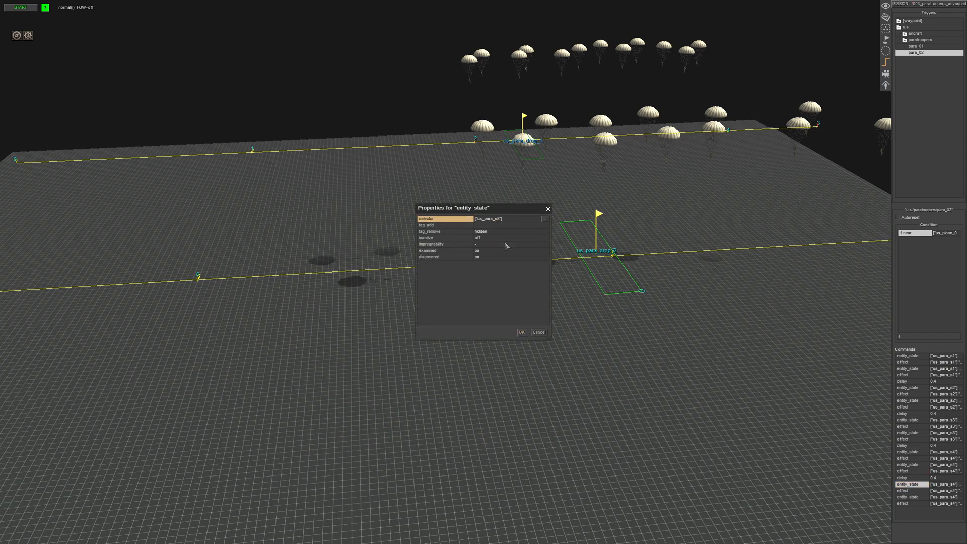
click(522, 332)
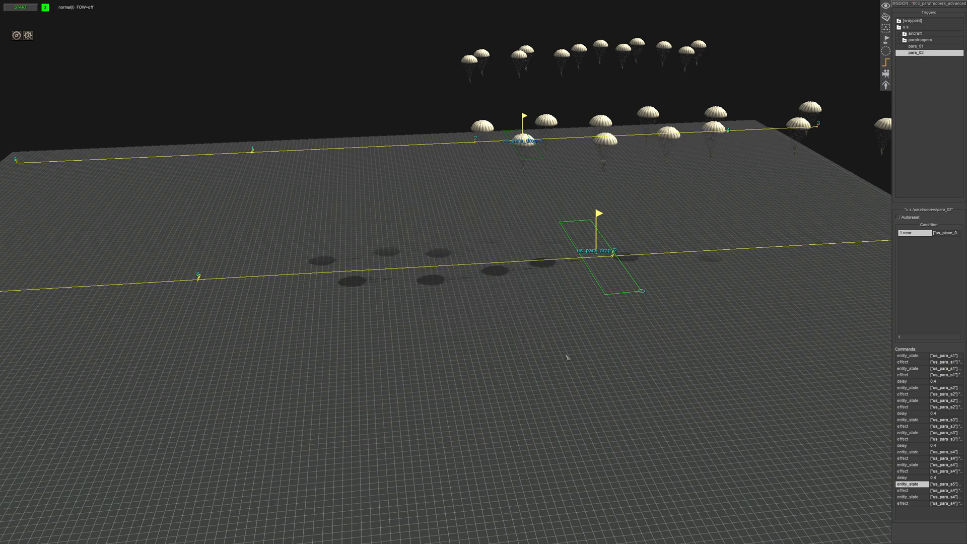
double_click(902, 490)
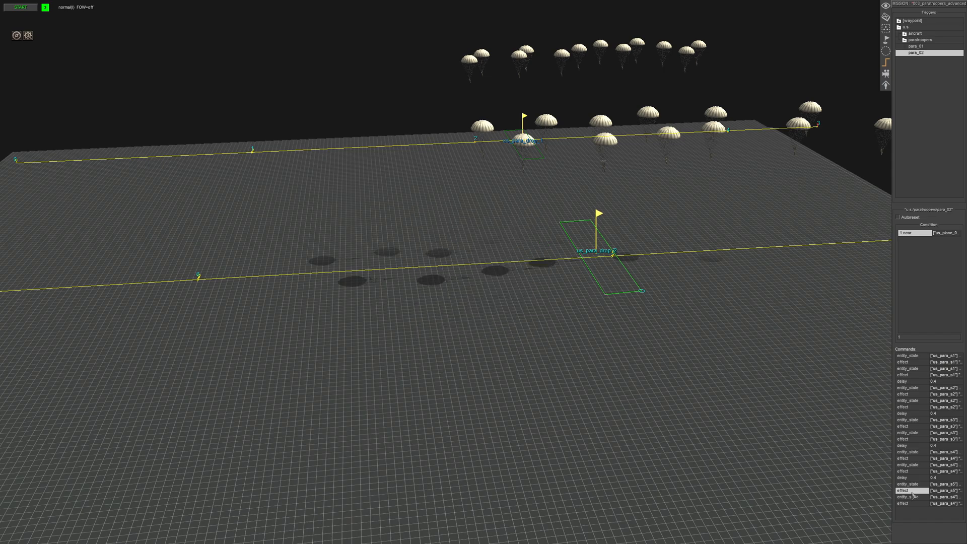
double_click(907, 496)
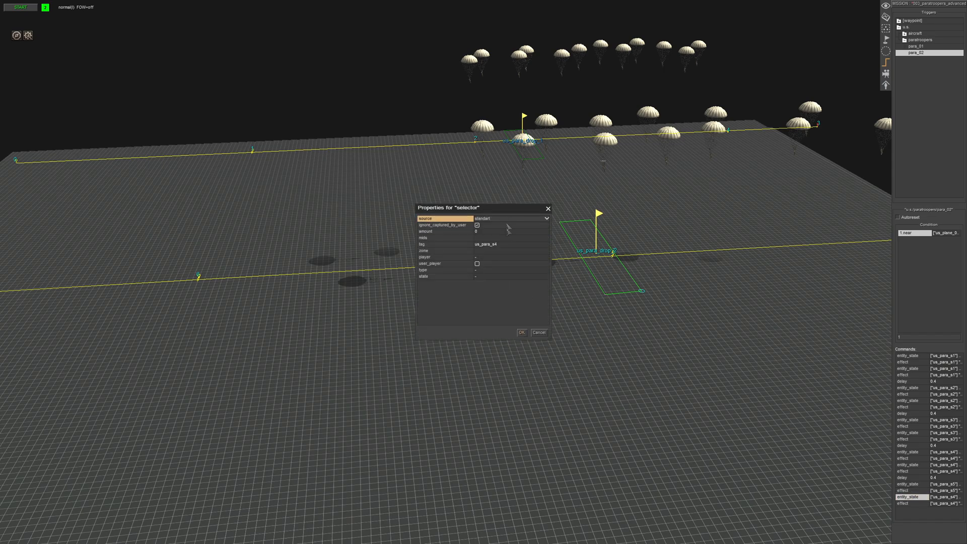
click(444, 243)
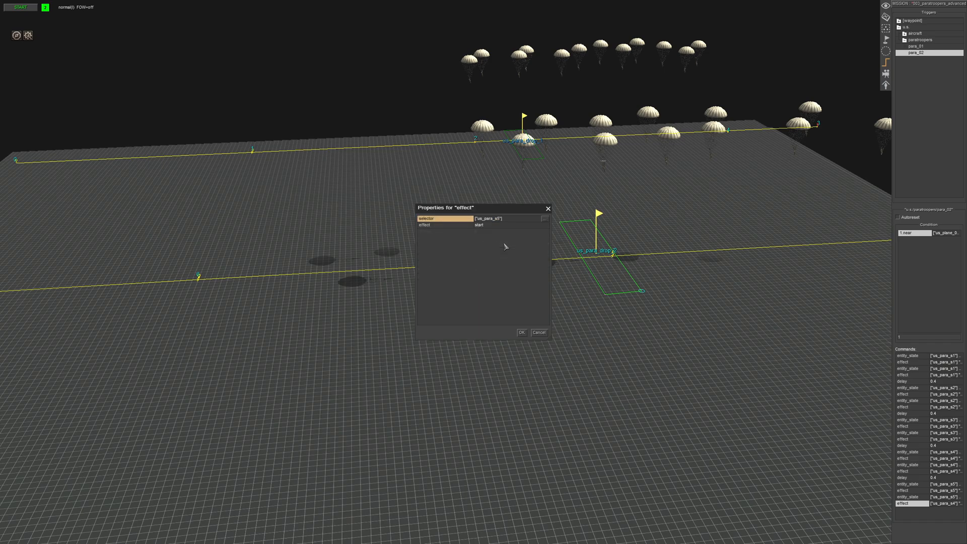
click(521, 332)
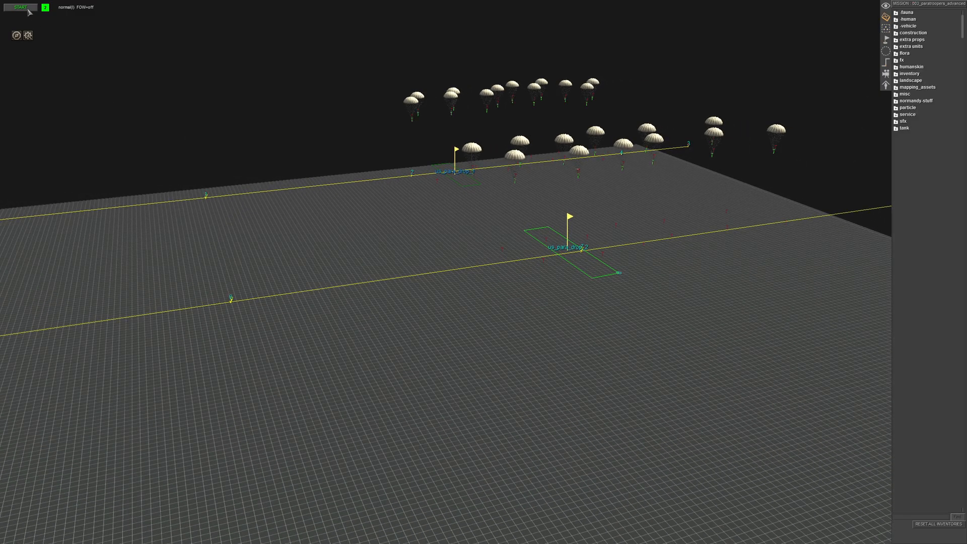
Start a test run of the mission to watch the paratroopers drop
click(18, 7)
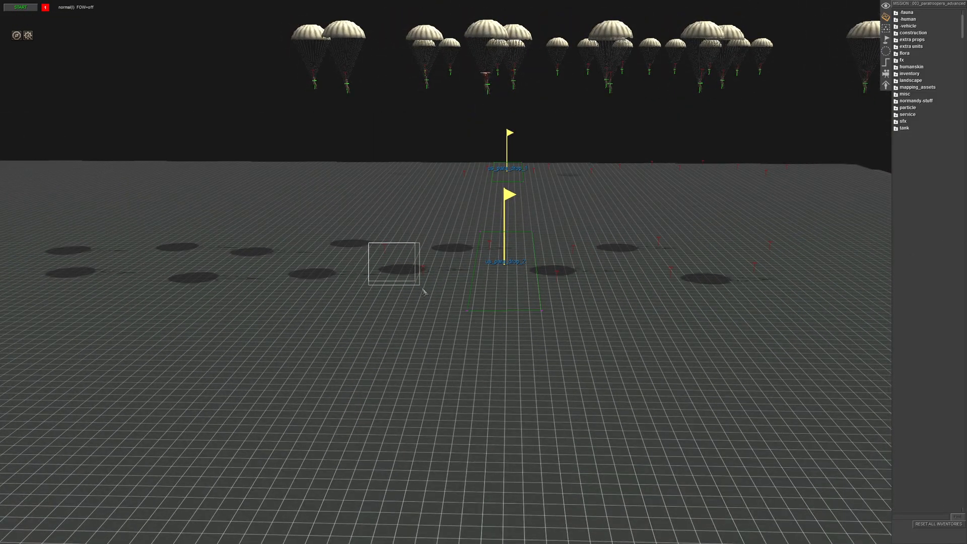
Watch the troopers land near the flag, then stop the test run
click(393, 262)
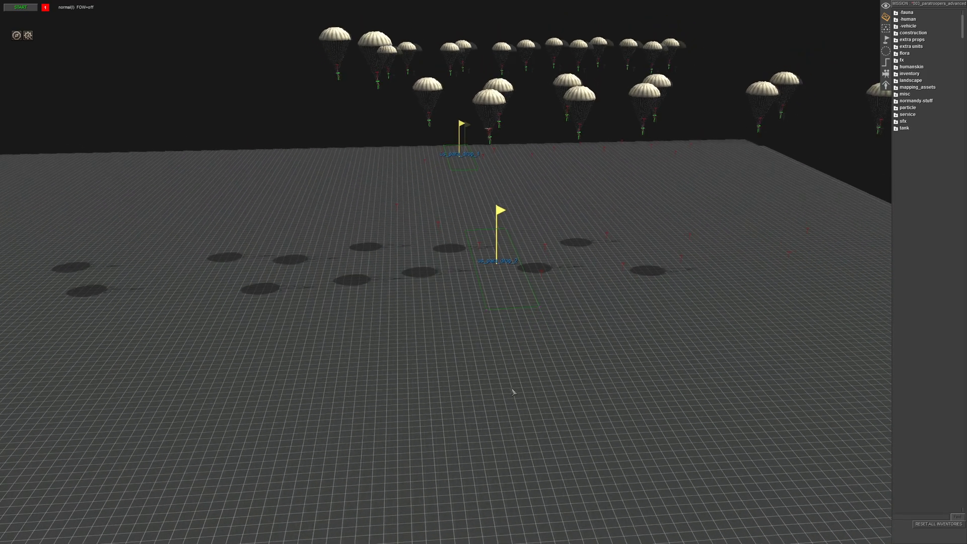
click(20, 7)
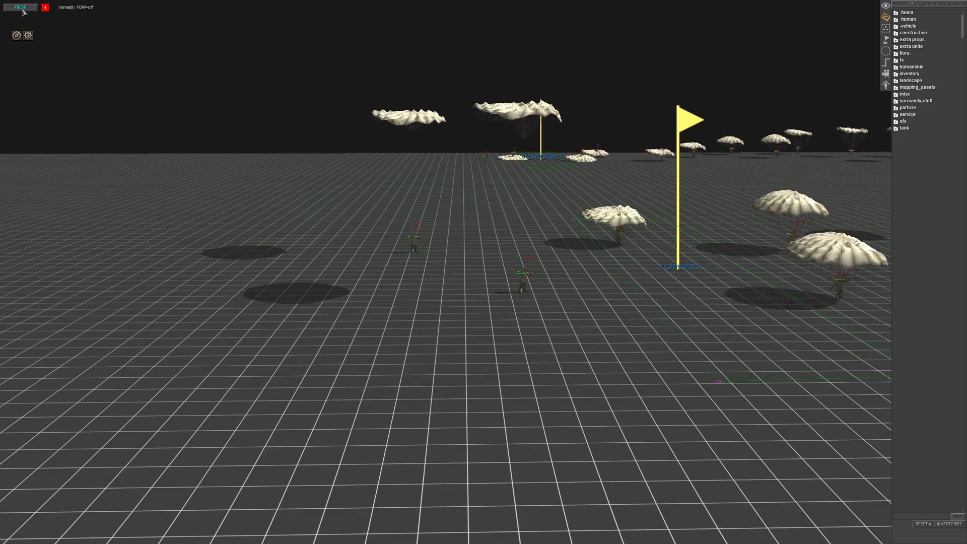
click(20, 7)
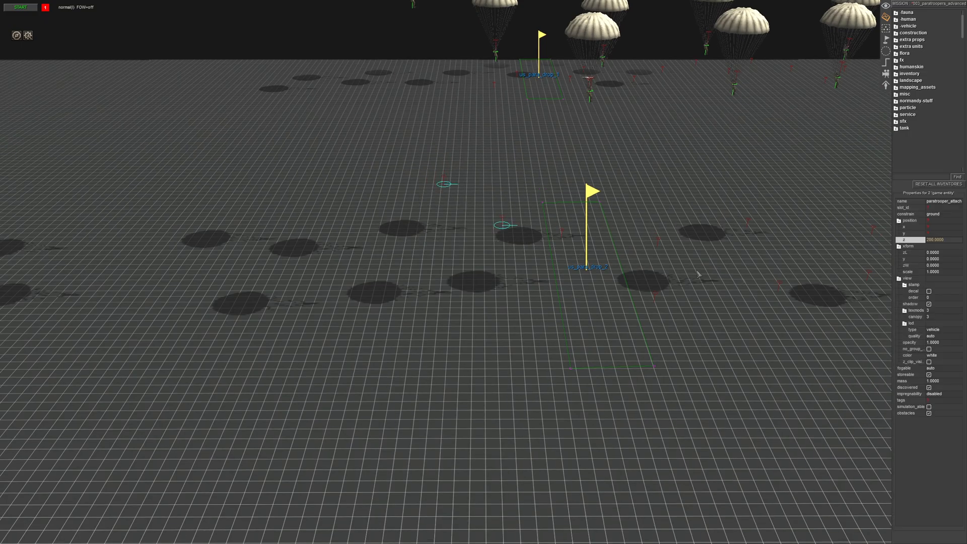
Select the paratrooper's position z value and its ground constraint setting for adjustment
click(942, 214)
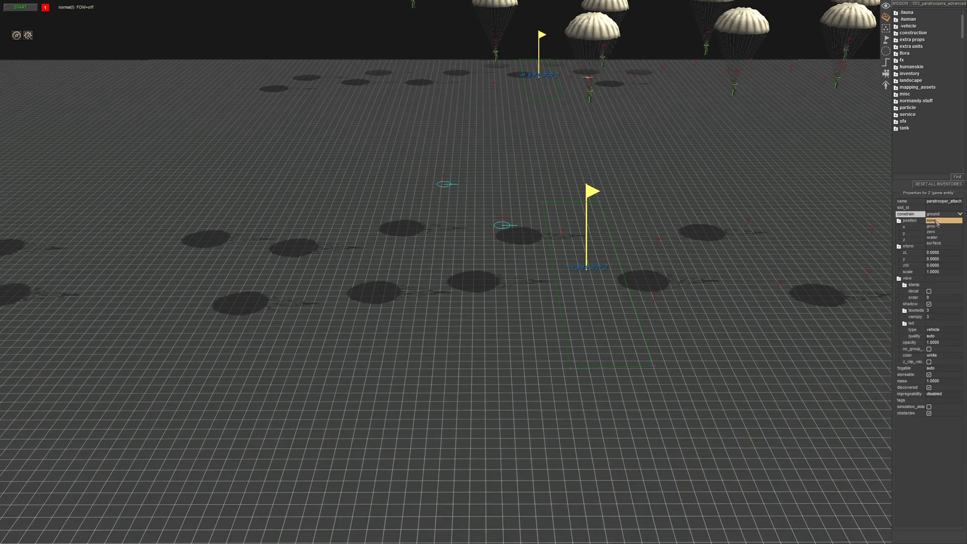
click(944, 213)
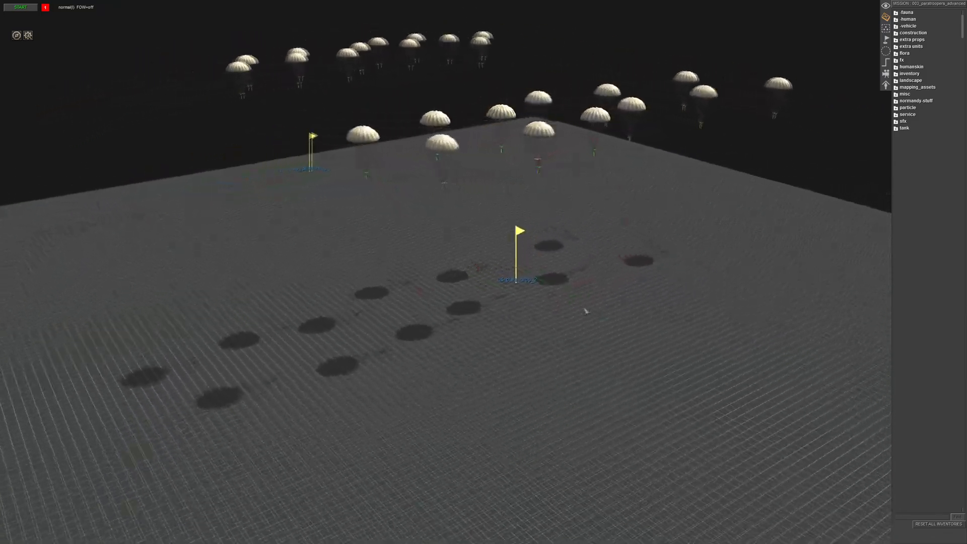
Orbit the camera to watch paratroopers descend toward both drop-zone flags
click(518, 278)
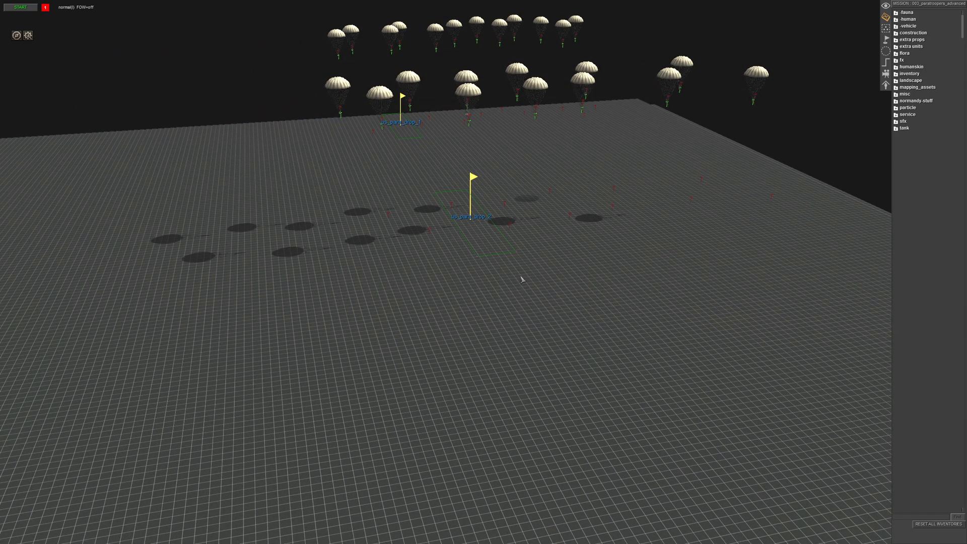
mouse_move(506, 273)
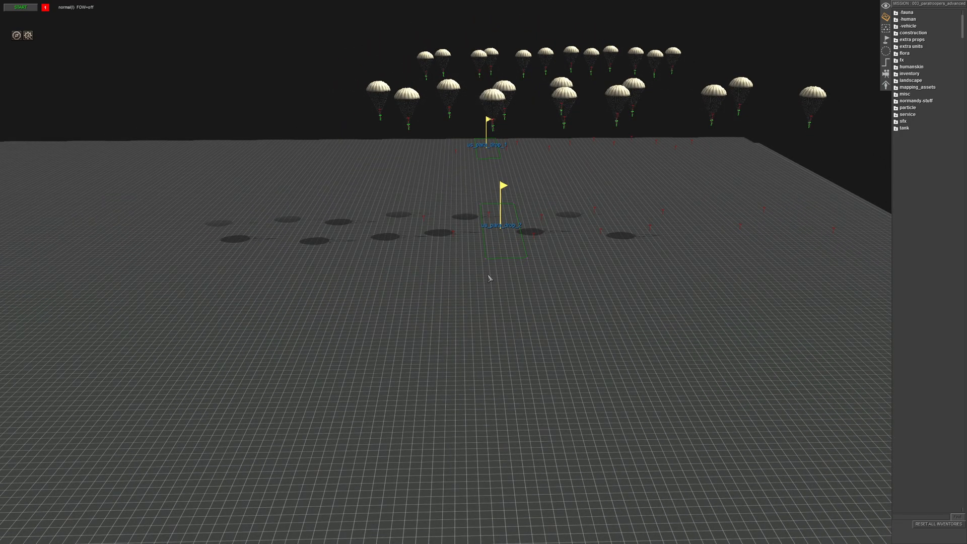
mouse_move(490, 275)
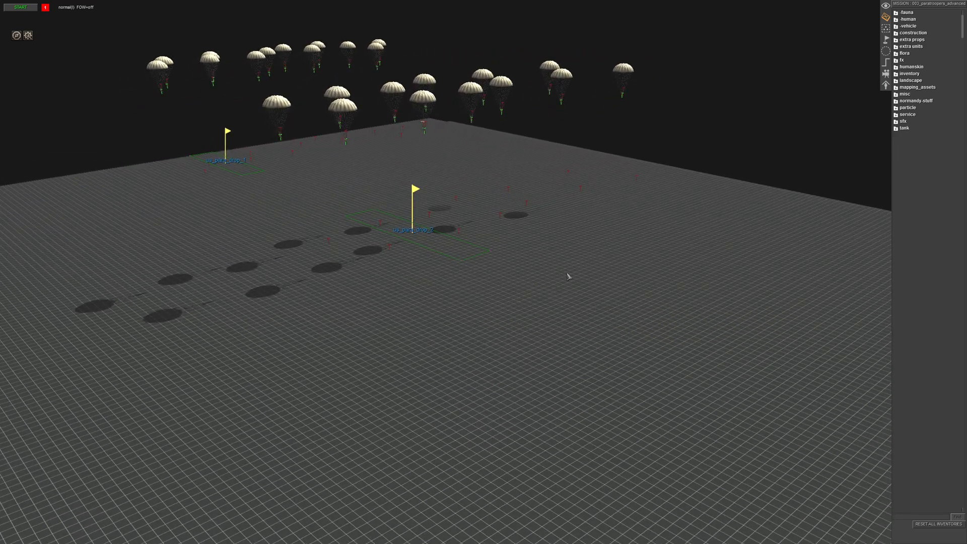
mouse_move(596, 263)
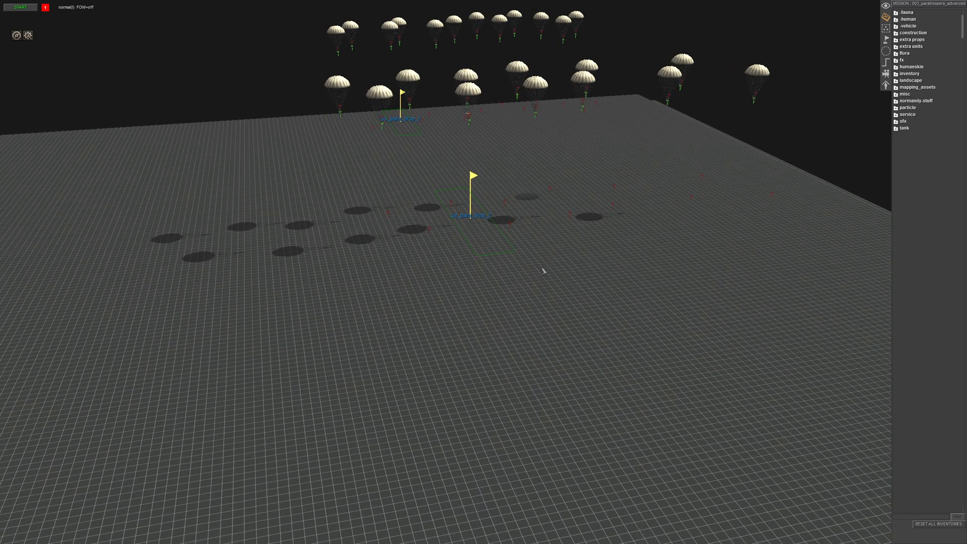
mouse_move(572, 259)
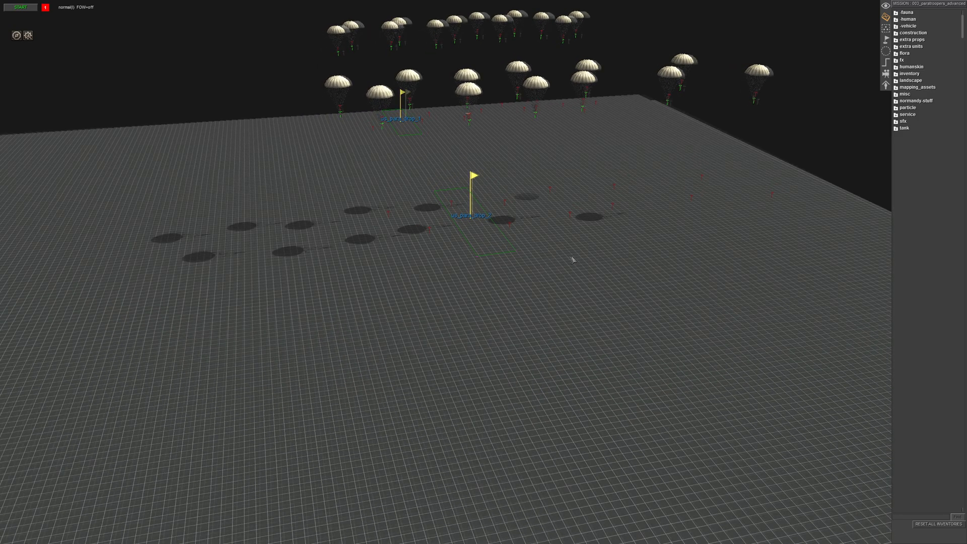